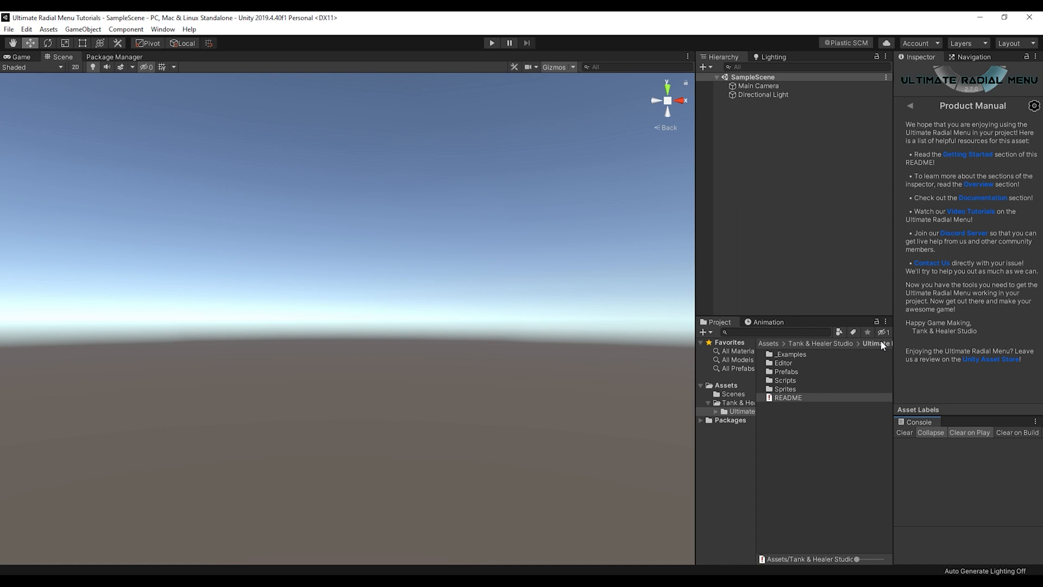
# - Place the RadialMenu_InverseV2 prefab in the scene as a Screen Space menu on a new Canvas
pyautogui.click(786, 371)
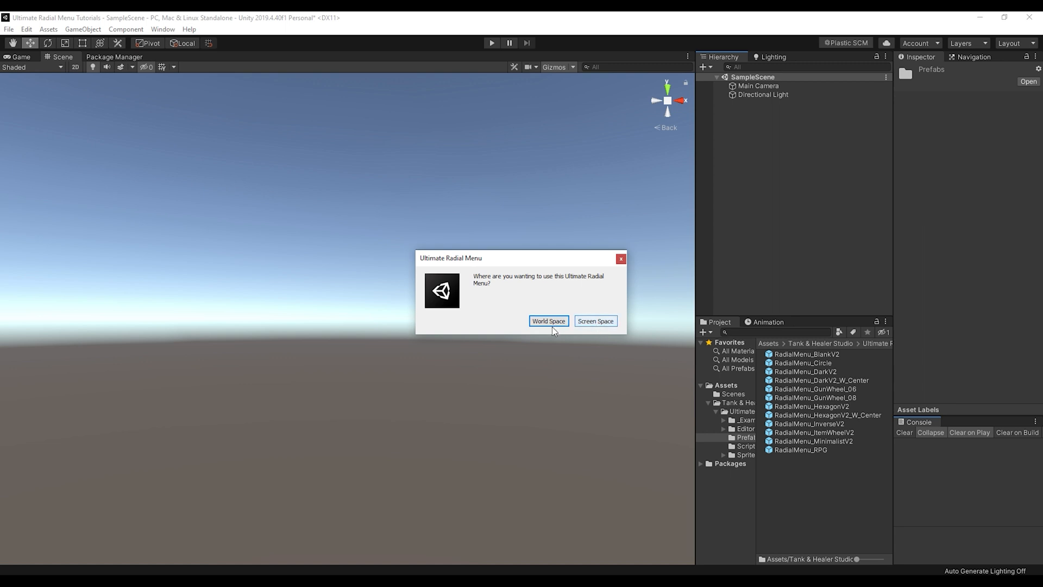
pyautogui.click(548, 320)
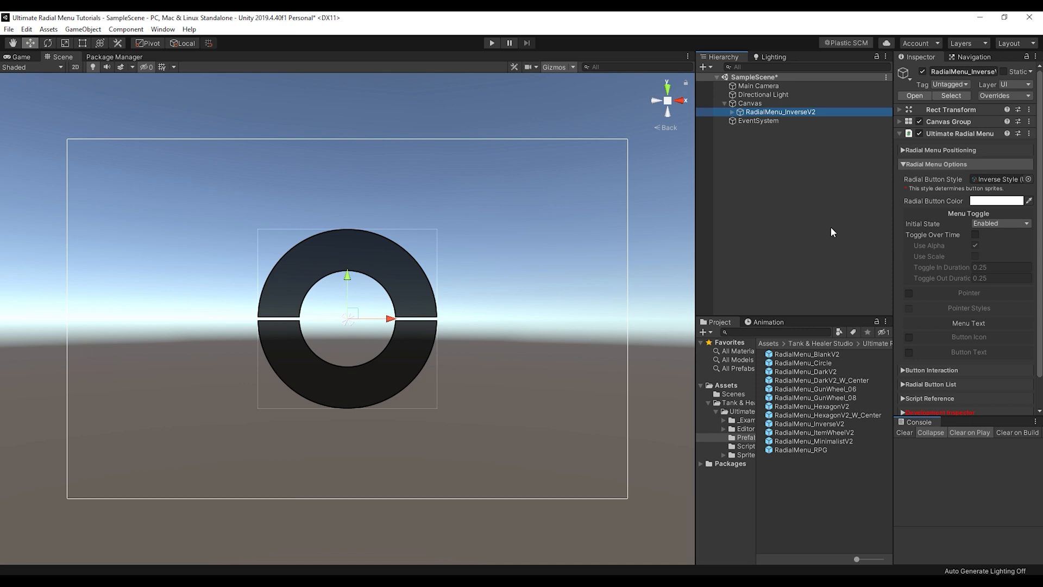
pyautogui.click(903, 164)
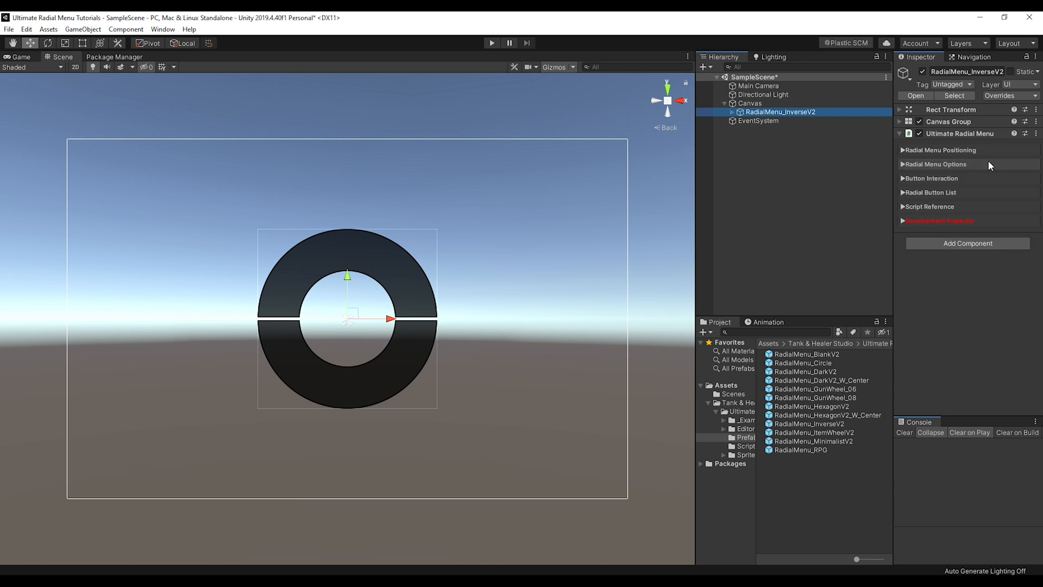
# - Add a blank Screen Space Ultimate Radial Menu under the Canvas beside the inverse prefab
pyautogui.click(939, 150)
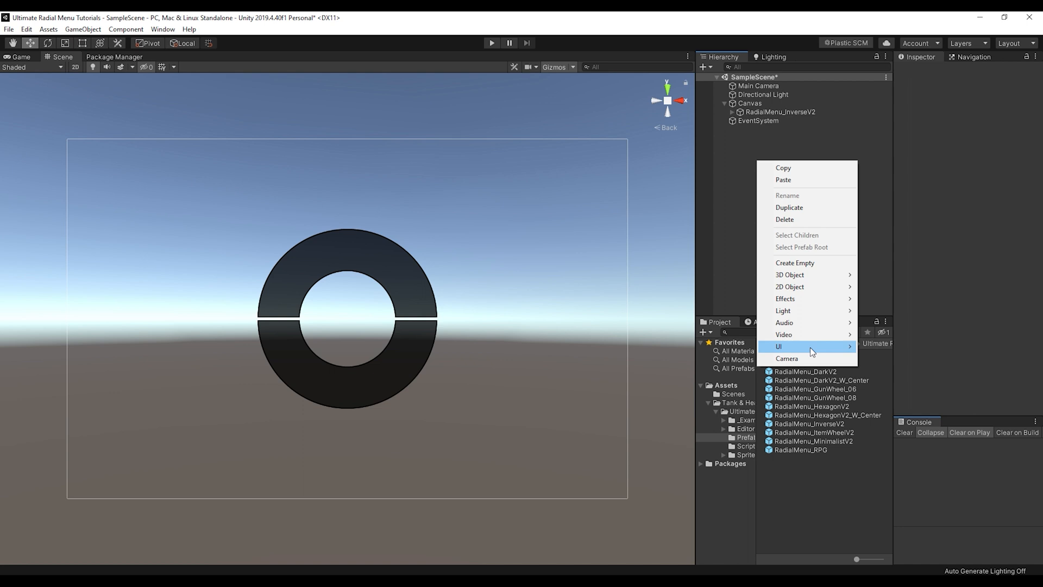
pyautogui.click(779, 346)
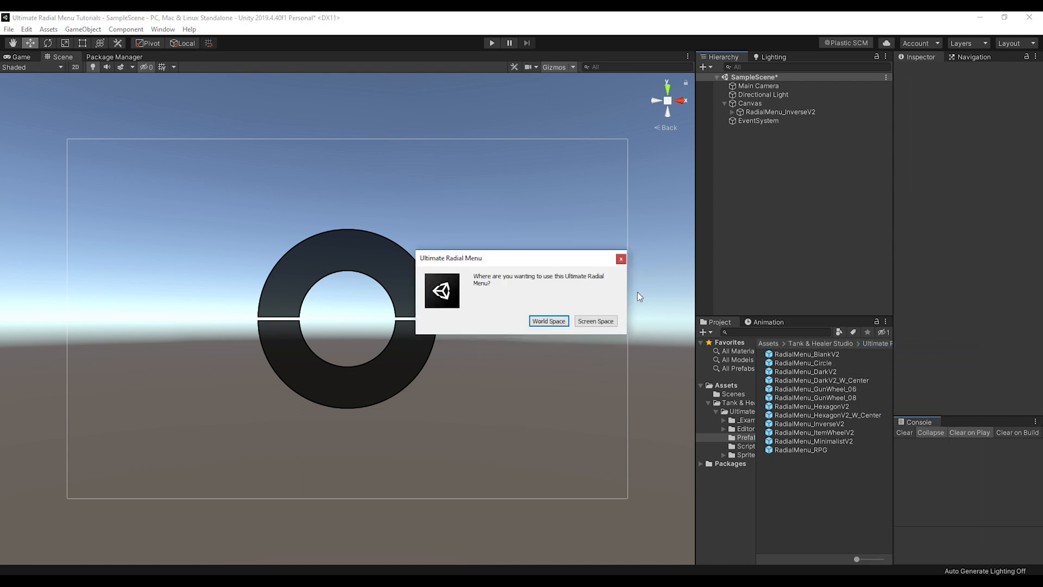
pyautogui.moveTo(595, 320)
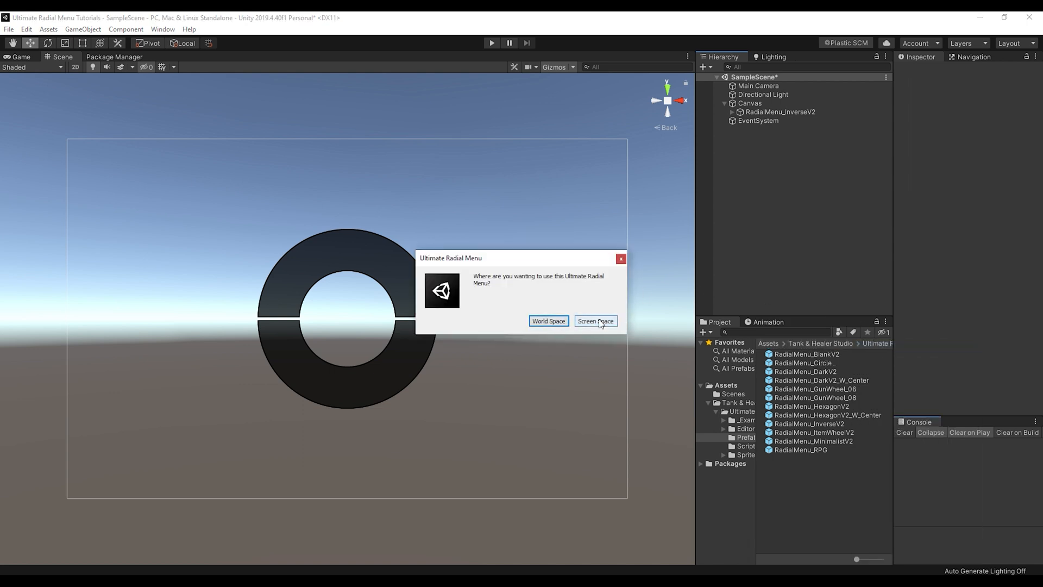
pyautogui.click(595, 320)
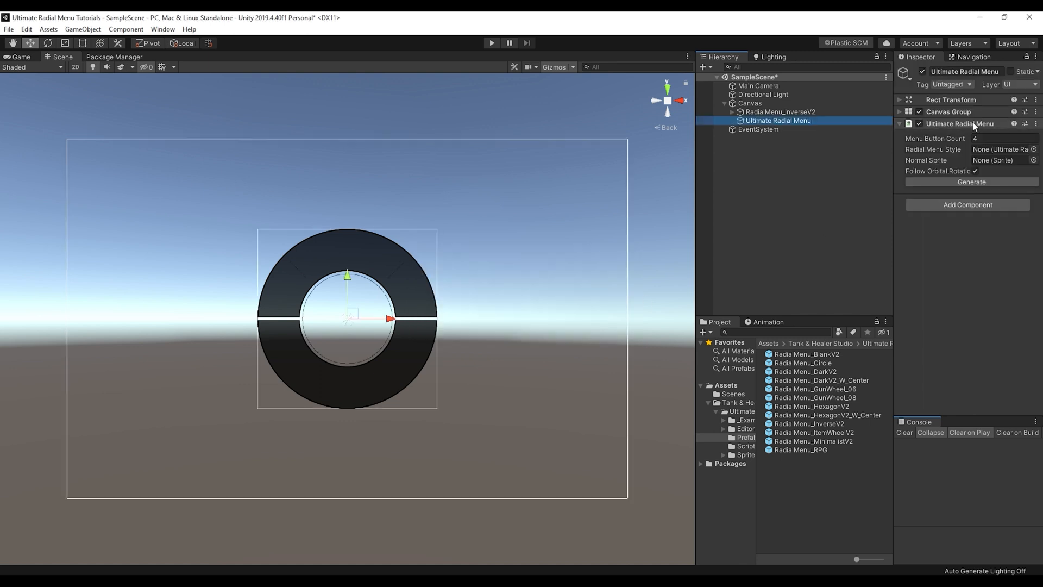
pyautogui.moveTo(957, 153)
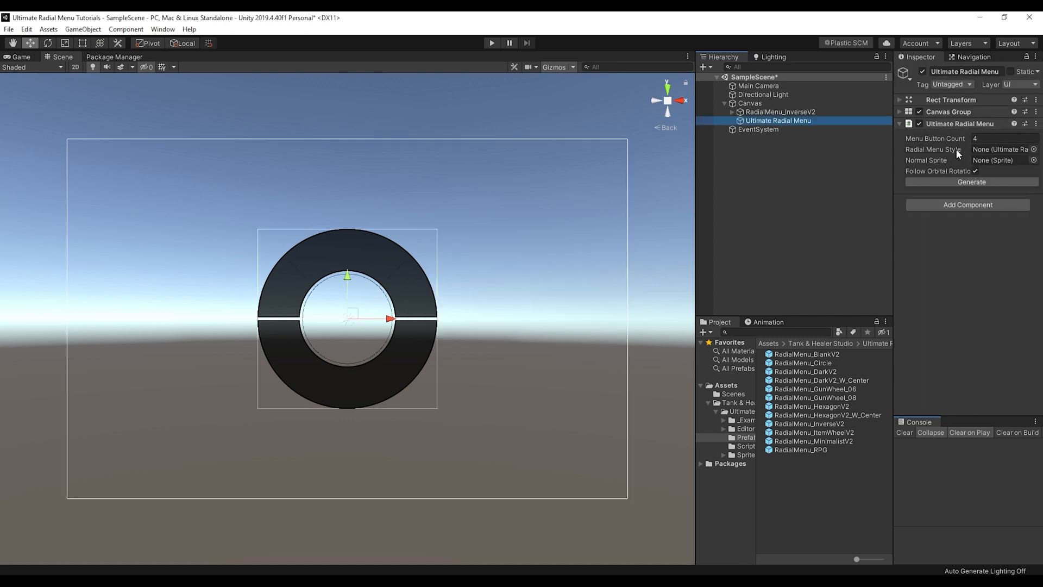
pyautogui.click(779, 111)
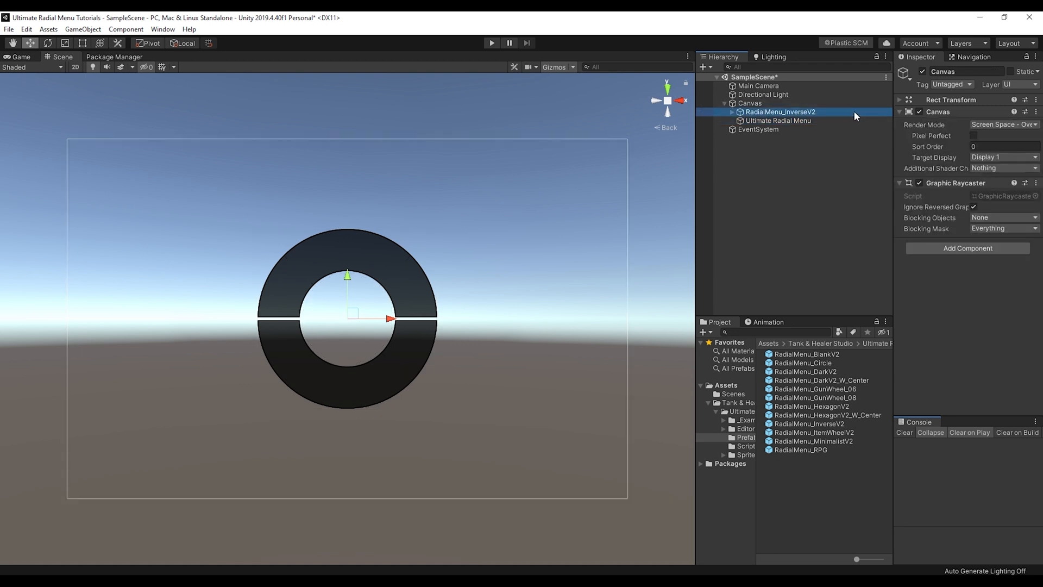
# - Generate the new Ultimate Radial Menu with 7 buttons in Minimalist Style
pyautogui.click(778, 120)
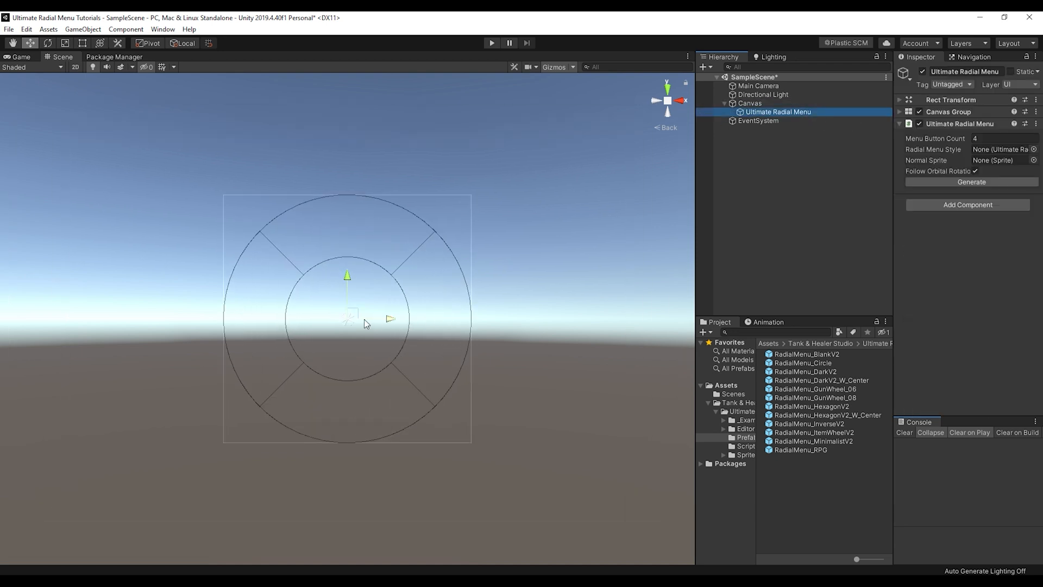
pyautogui.click(1001, 138)
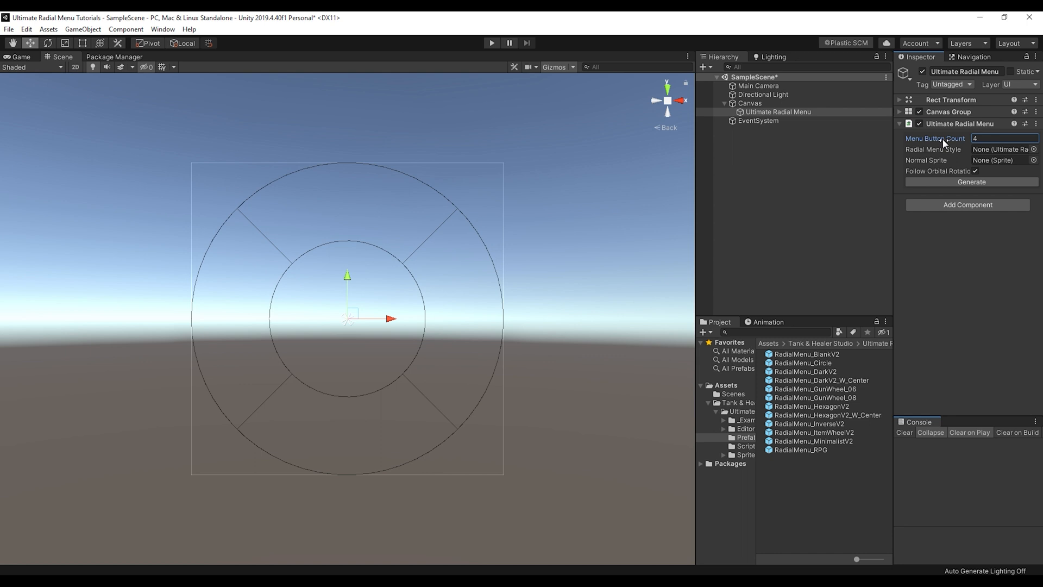
pyautogui.write('7')
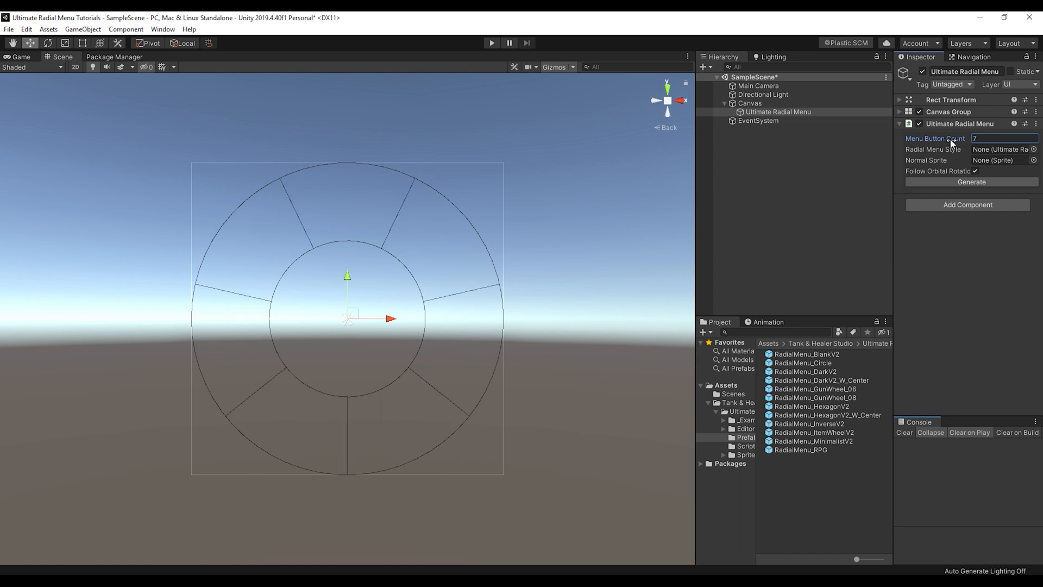
pyautogui.click(1001, 149)
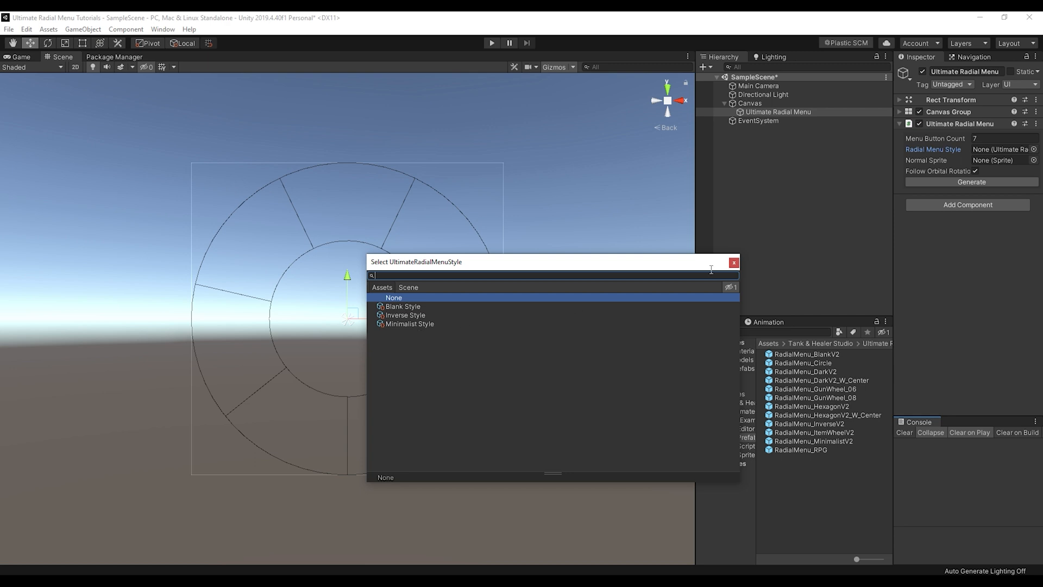
pyautogui.click(393, 297)
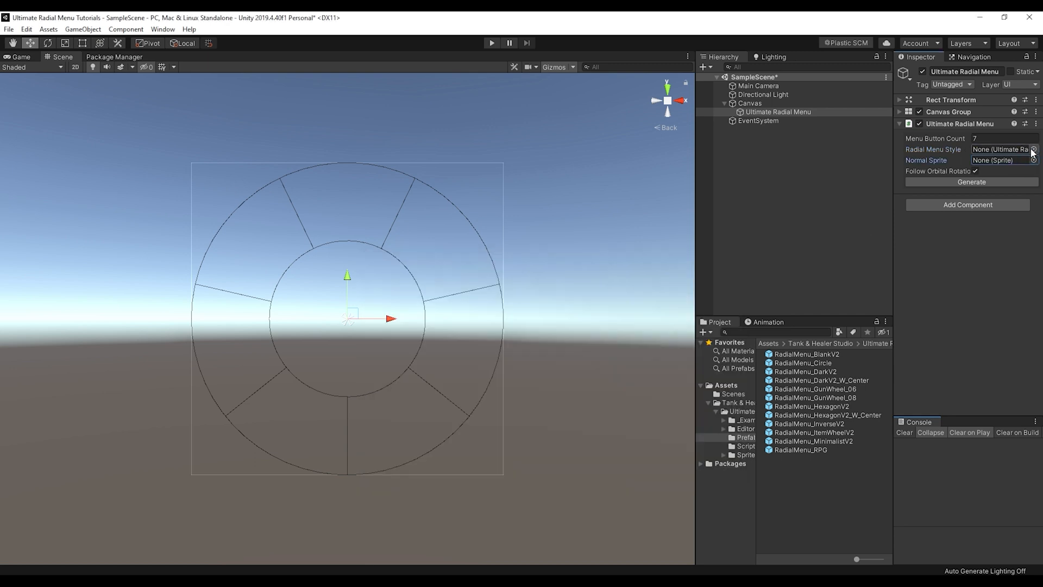
pyautogui.click(999, 149)
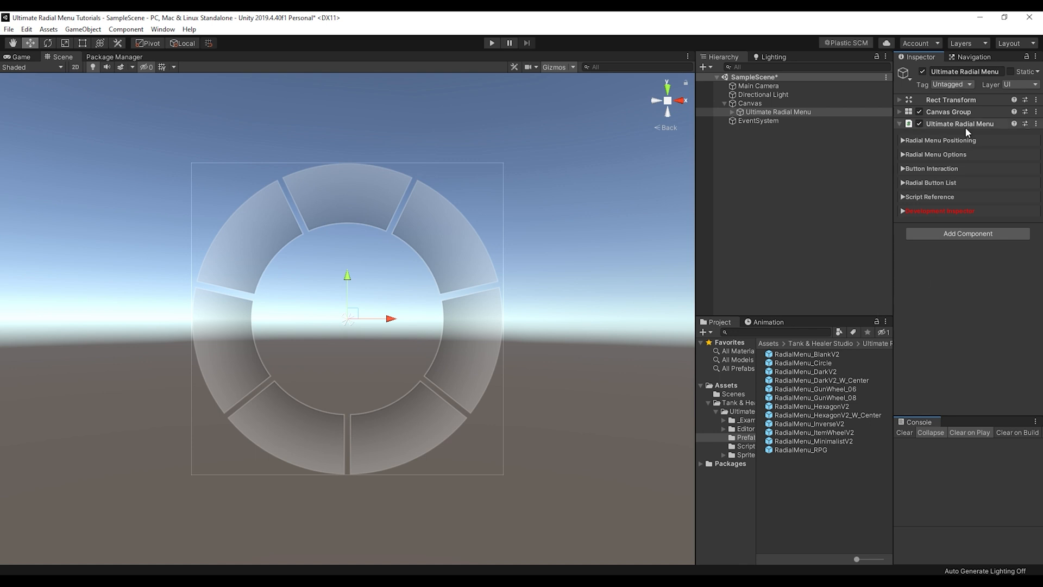
# - Set Minimum Range 0.6, Maximum Range 1.02 and Menu Size 4.5 in Radial Menu Positioning
pyautogui.click(939, 140)
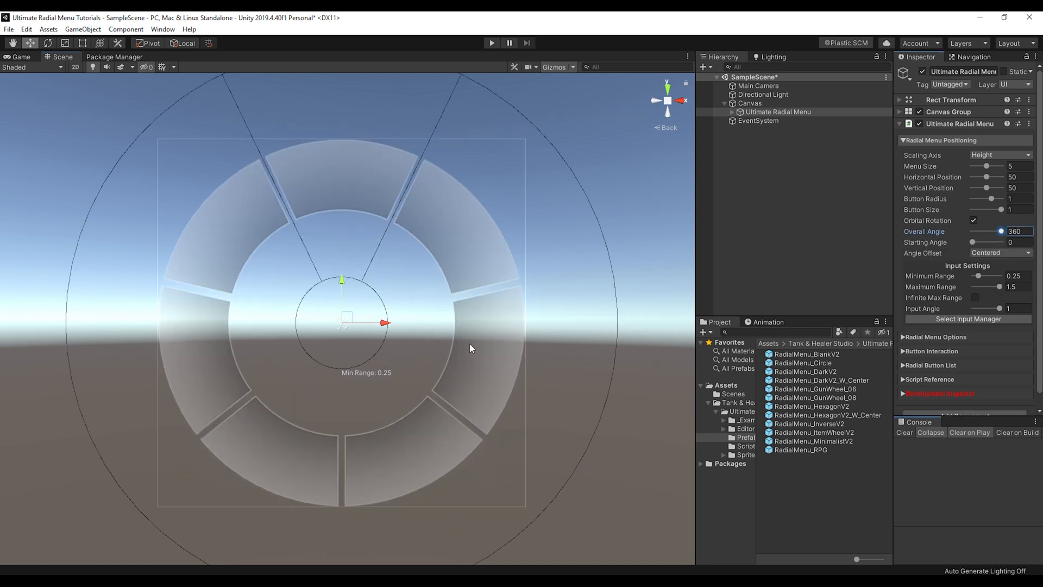
pyautogui.moveTo(982, 275); pyautogui.dragTo(986, 276)
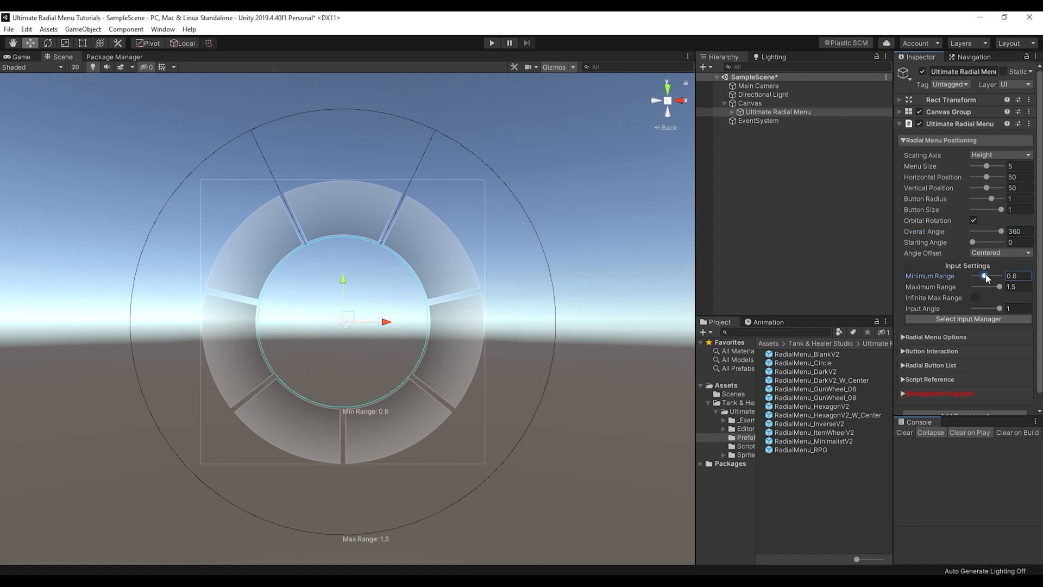
pyautogui.moveTo(999, 287); pyautogui.dragTo(987, 287)
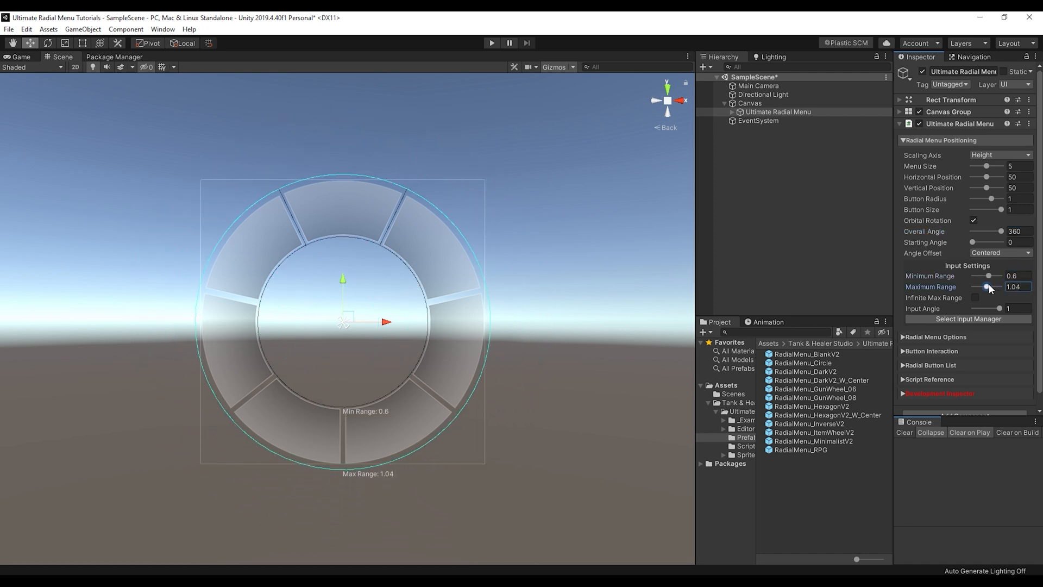
pyautogui.moveTo(987, 287); pyautogui.dragTo(987, 287)
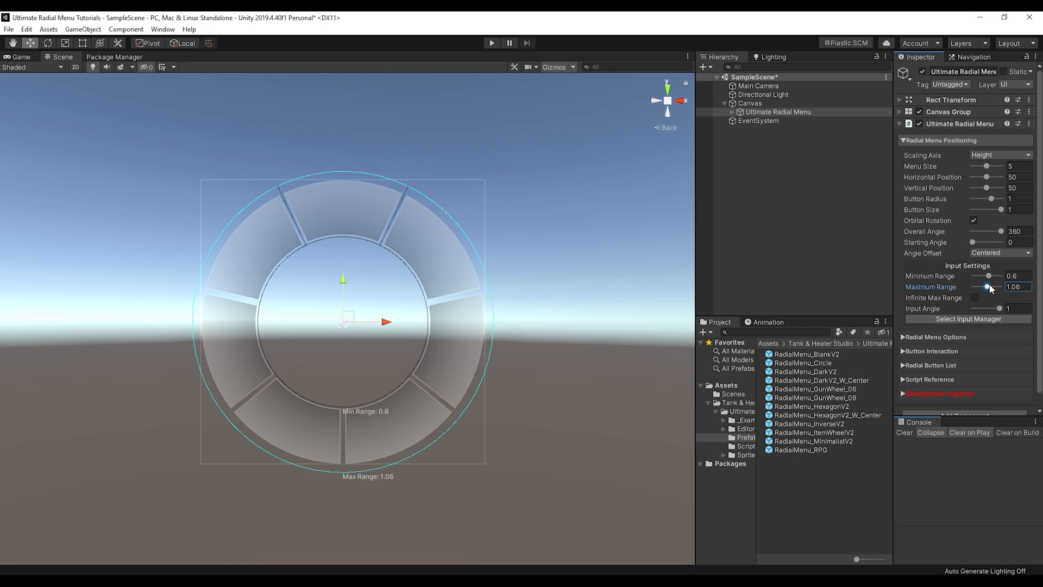
pyautogui.moveTo(986, 287); pyautogui.dragTo(984, 286)
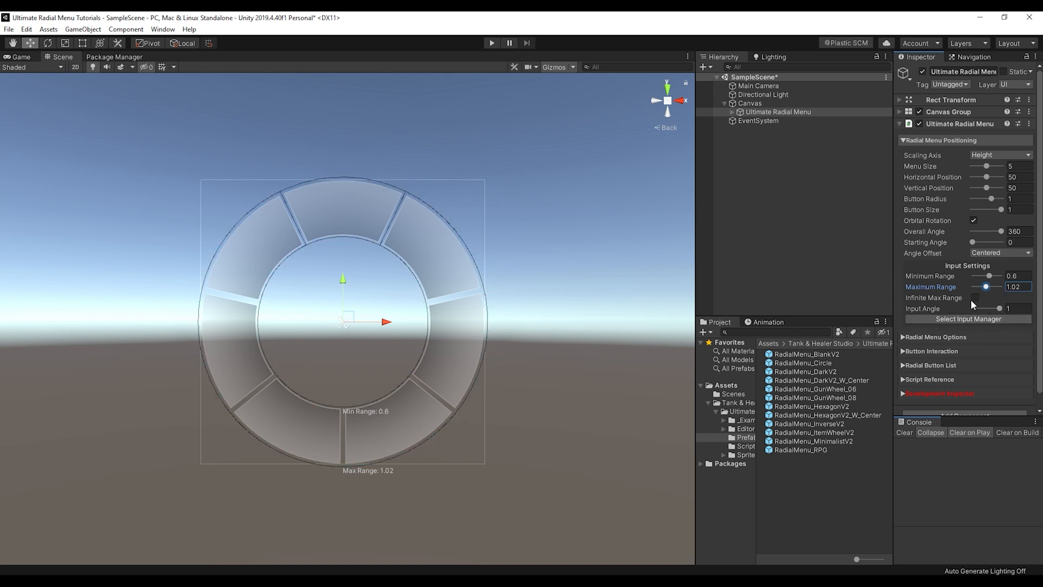
pyautogui.moveTo(930, 168)
pyautogui.write('4.5')
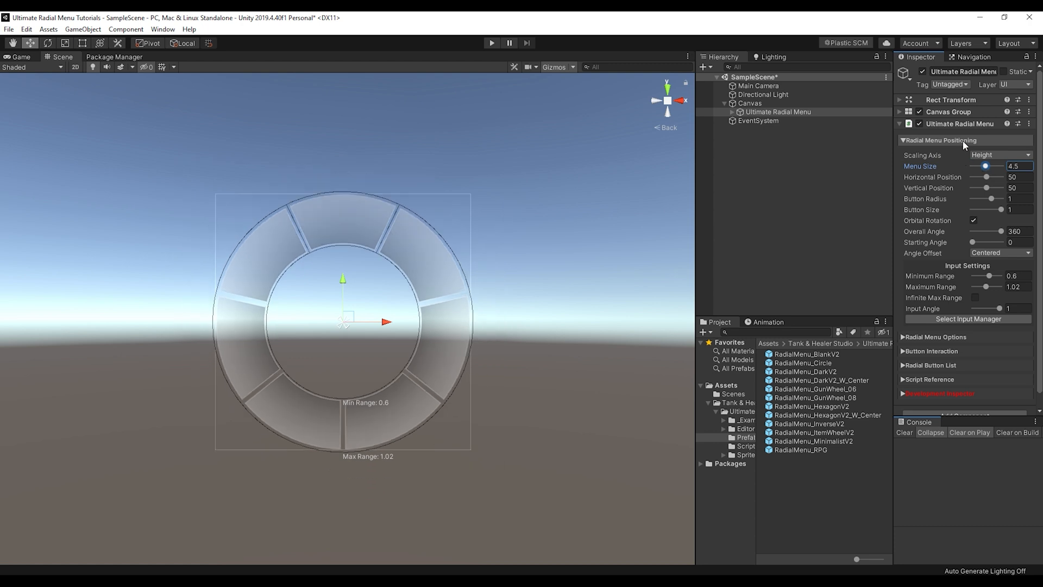
pyautogui.click(903, 140)
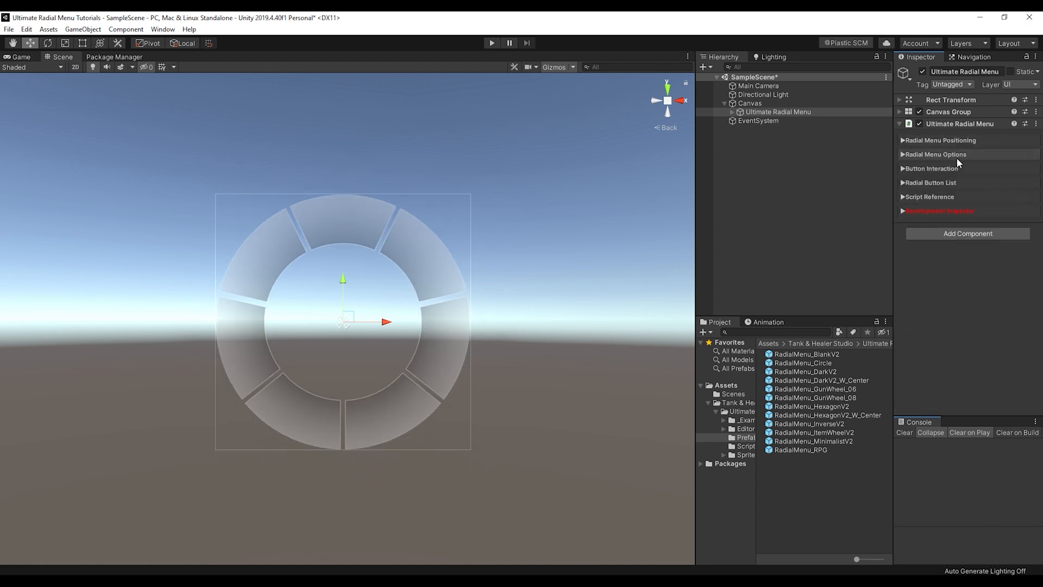
# - Expand the radial menu options, briefly check Menu Toggle, and reveal the Menu Text settings
pyautogui.click(933, 154)
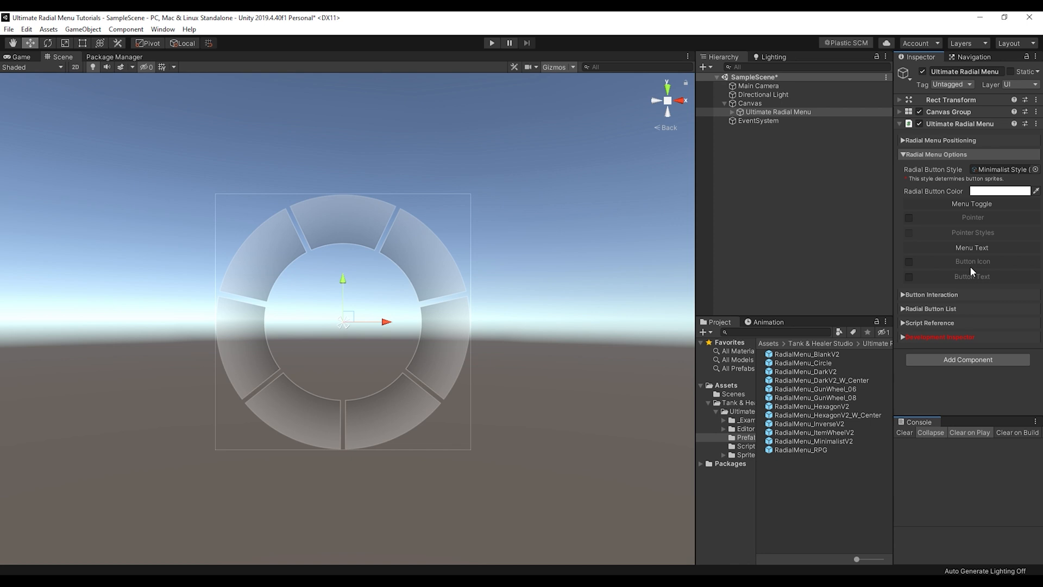
pyautogui.moveTo(971, 208)
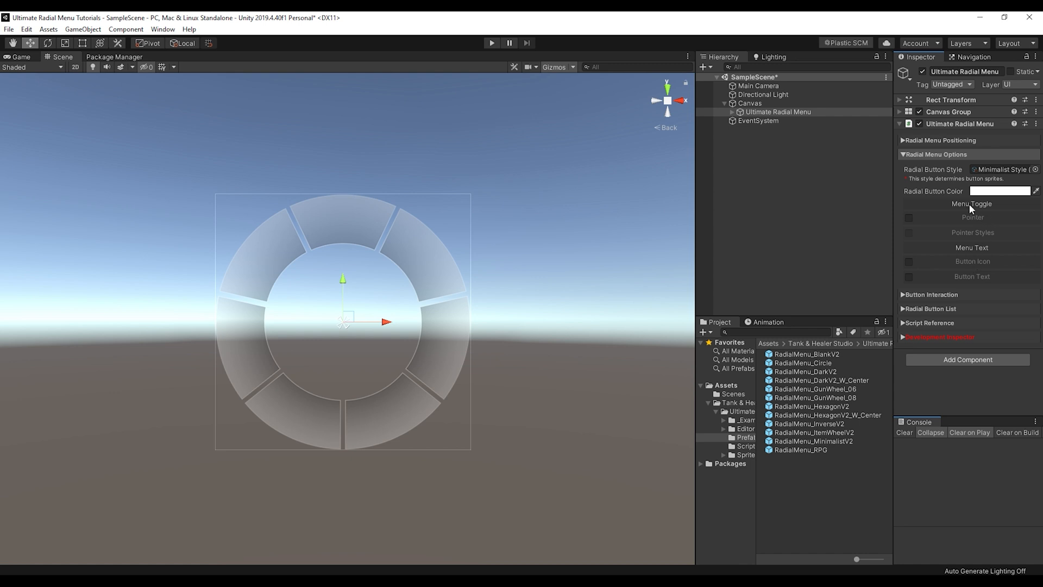
pyautogui.click(969, 204)
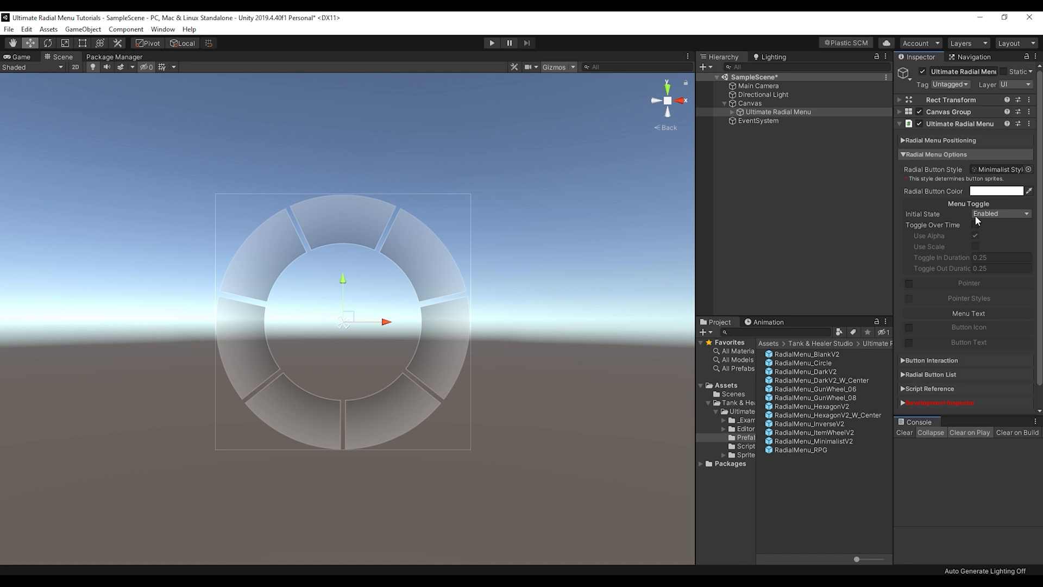
pyautogui.click(969, 204)
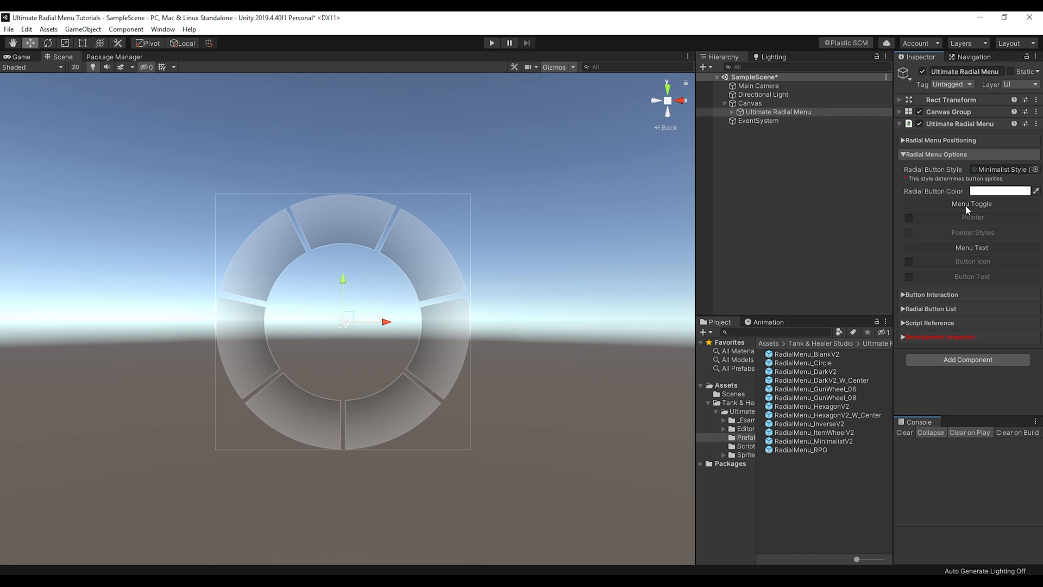
pyautogui.moveTo(493, 281)
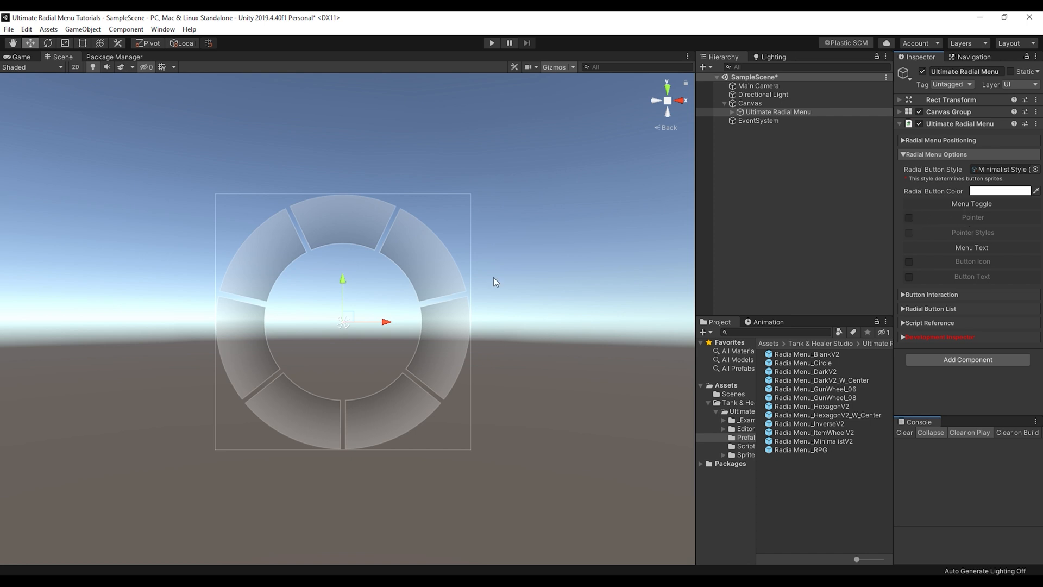
pyautogui.moveTo(413, 329)
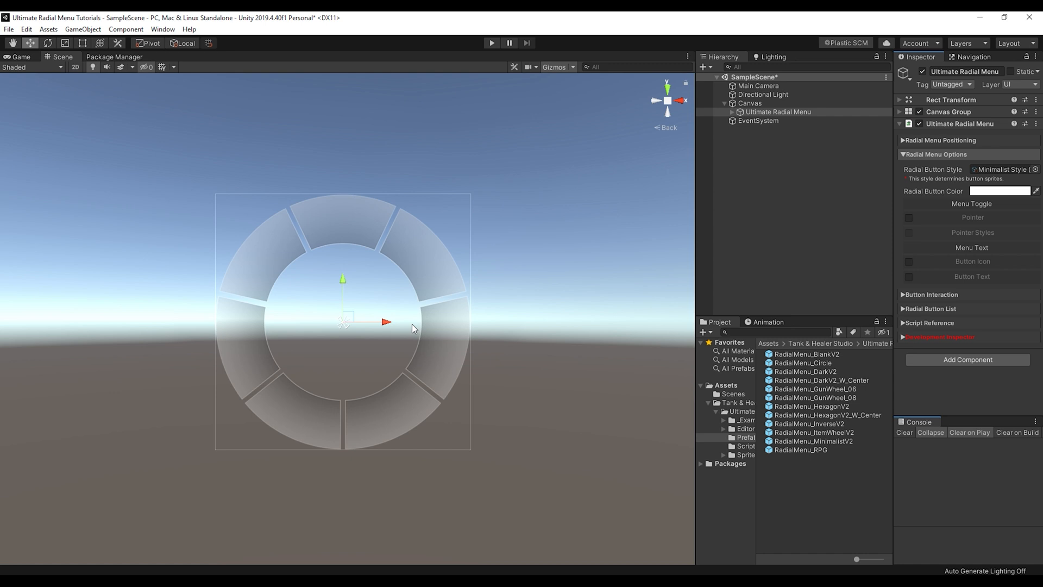
pyautogui.click(972, 248)
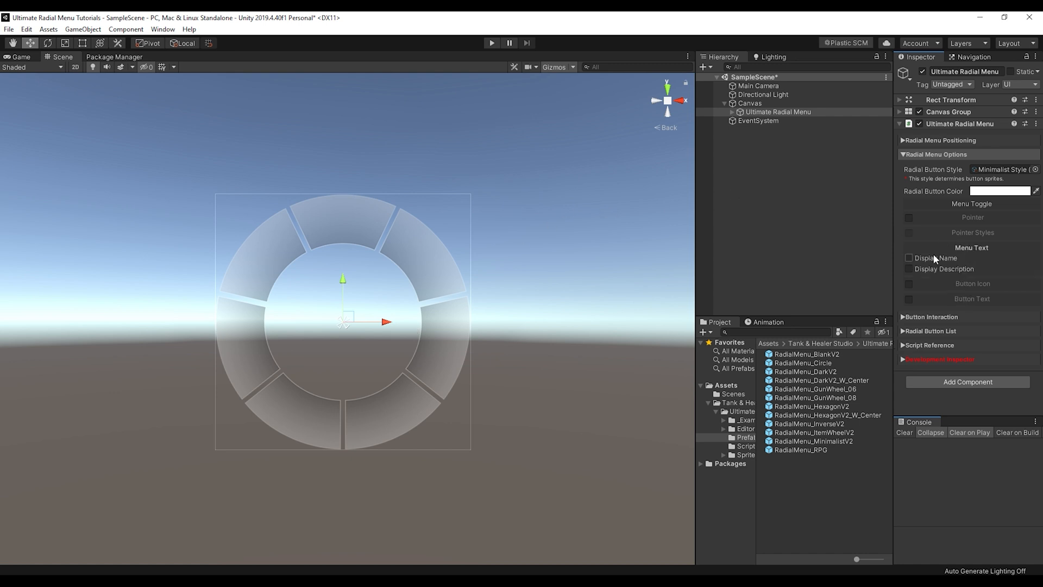
# - Generate Name Text at vertical position about 67, Y Ratio 0.4, and enable Display Description
pyautogui.click(909, 258)
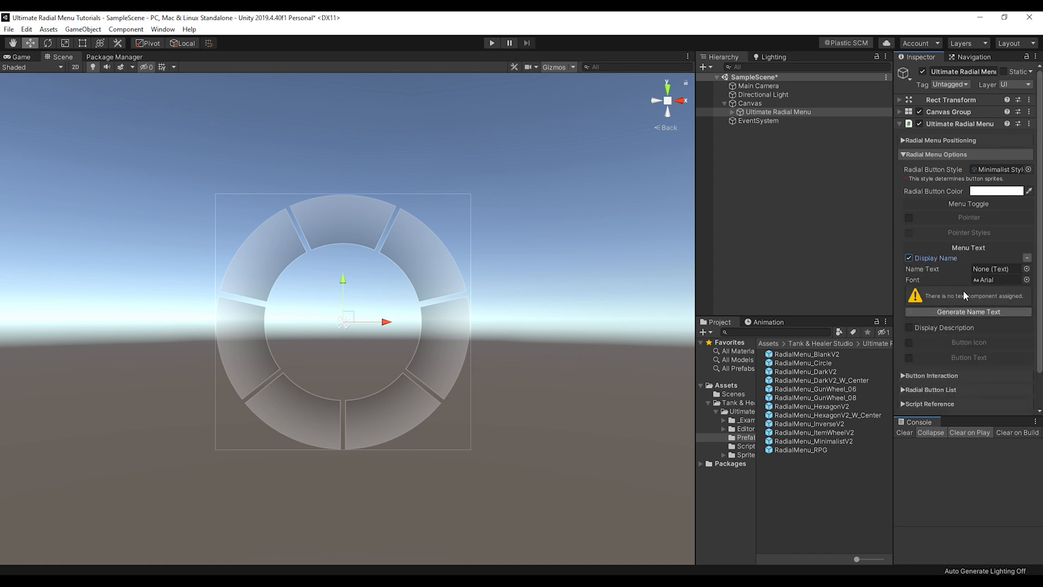
pyautogui.click(969, 311)
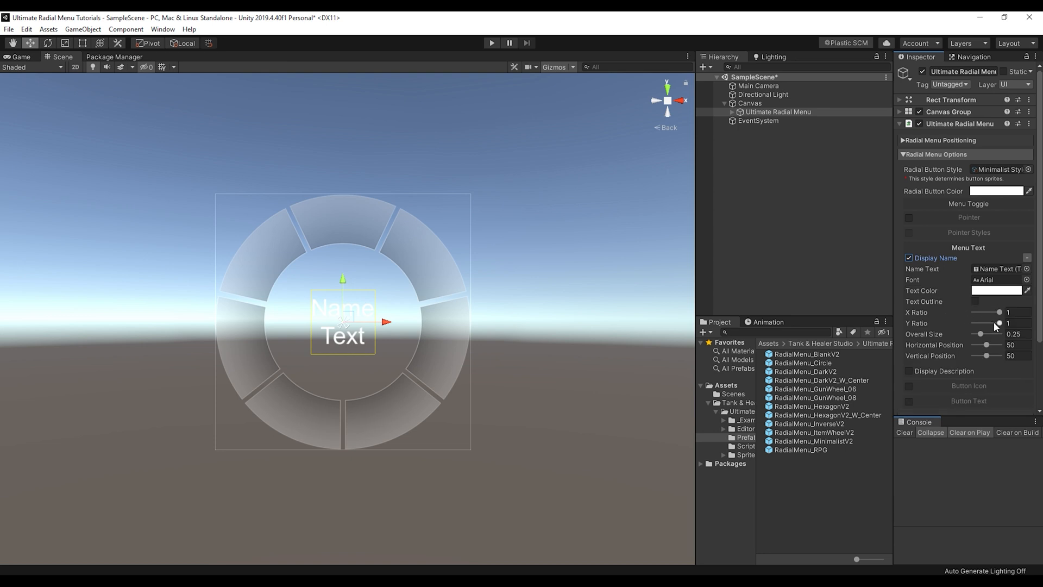
pyautogui.moveTo(981, 355); pyautogui.dragTo(991, 356)
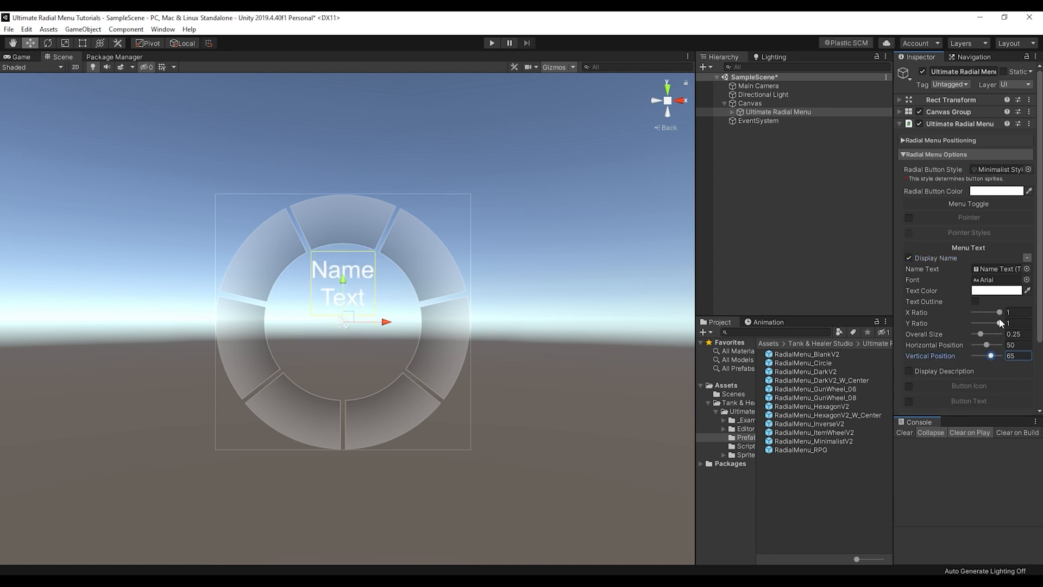
pyautogui.moveTo(998, 323); pyautogui.dragTo(983, 323)
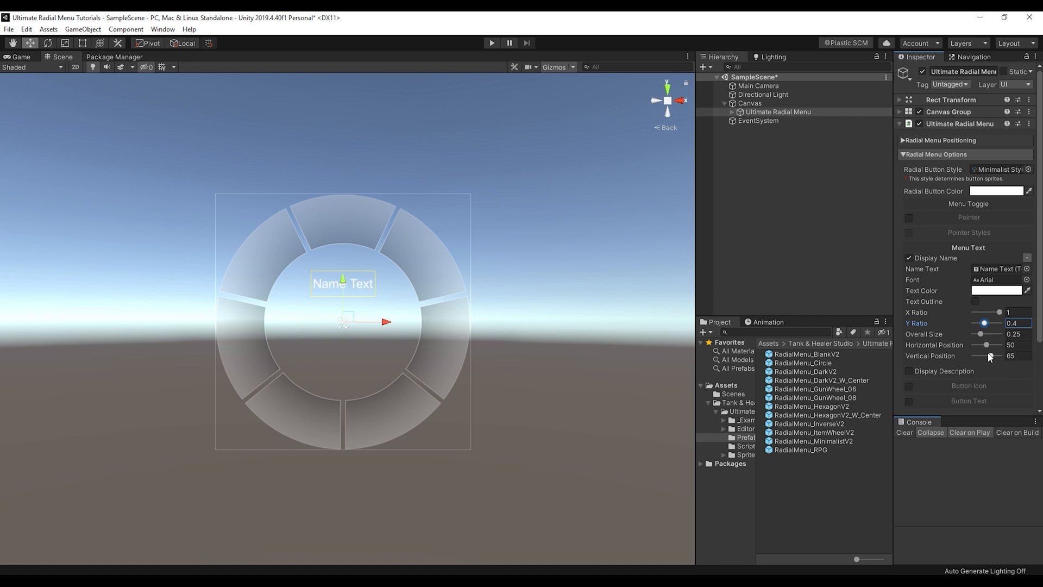
pyautogui.moveTo(984, 355); pyautogui.dragTo(990, 355)
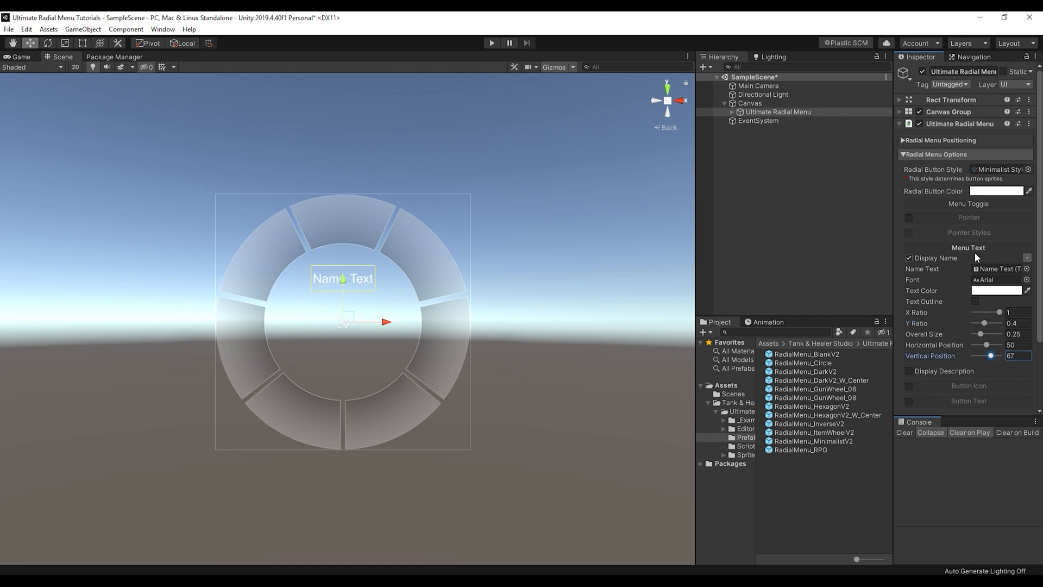
pyautogui.click(909, 268)
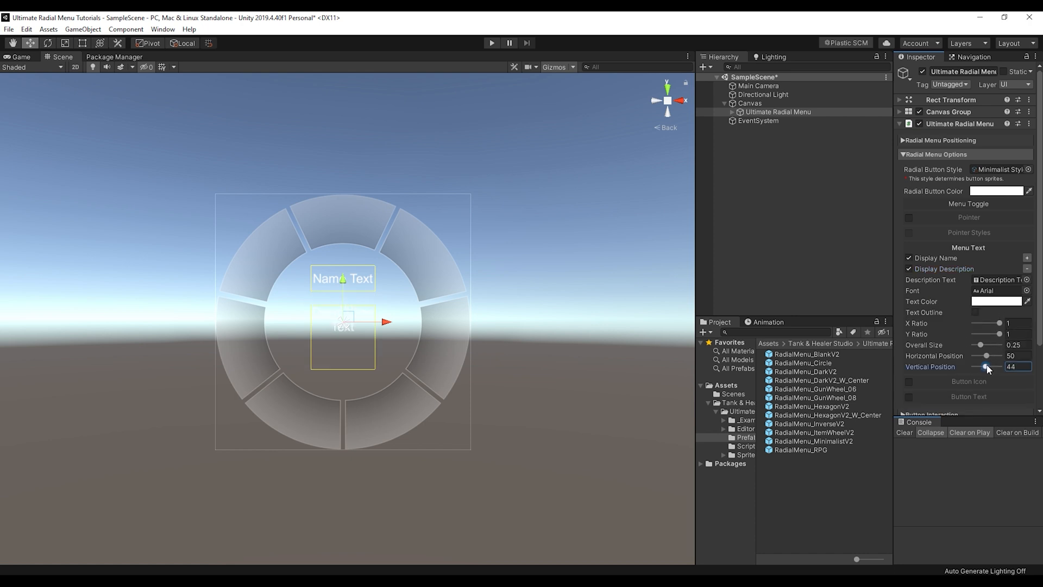
# - Move the Description Text below the name and enable Button Icon
pyautogui.moveTo(981, 345); pyautogui.dragTo(984, 345)
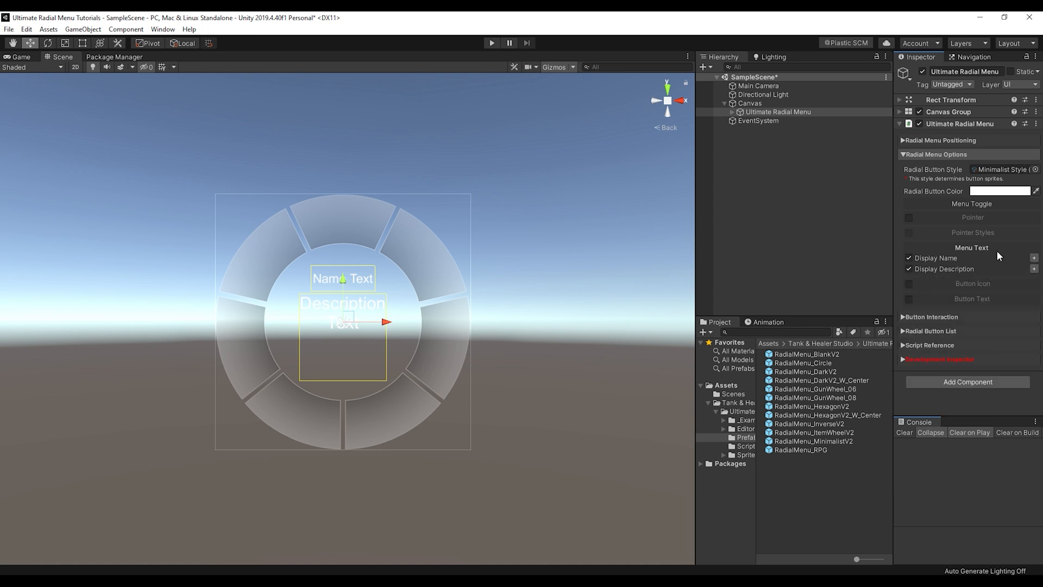
pyautogui.click(909, 260)
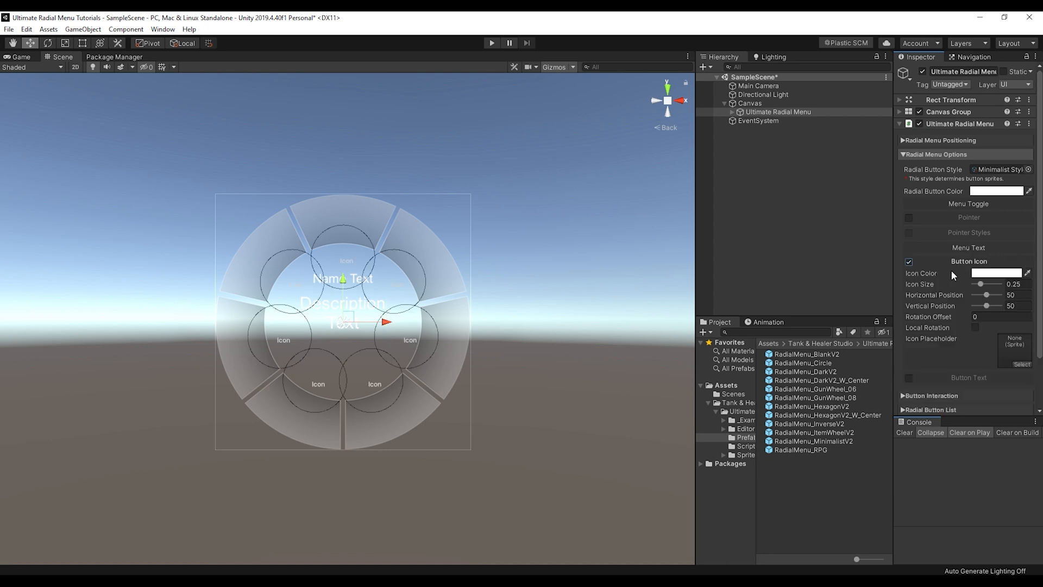
# - Set icons to size 0.19, vertical position 82, using the Icon_RadialMenu_Placeholder sprite
pyautogui.moveTo(985, 305); pyautogui.dragTo(993, 305)
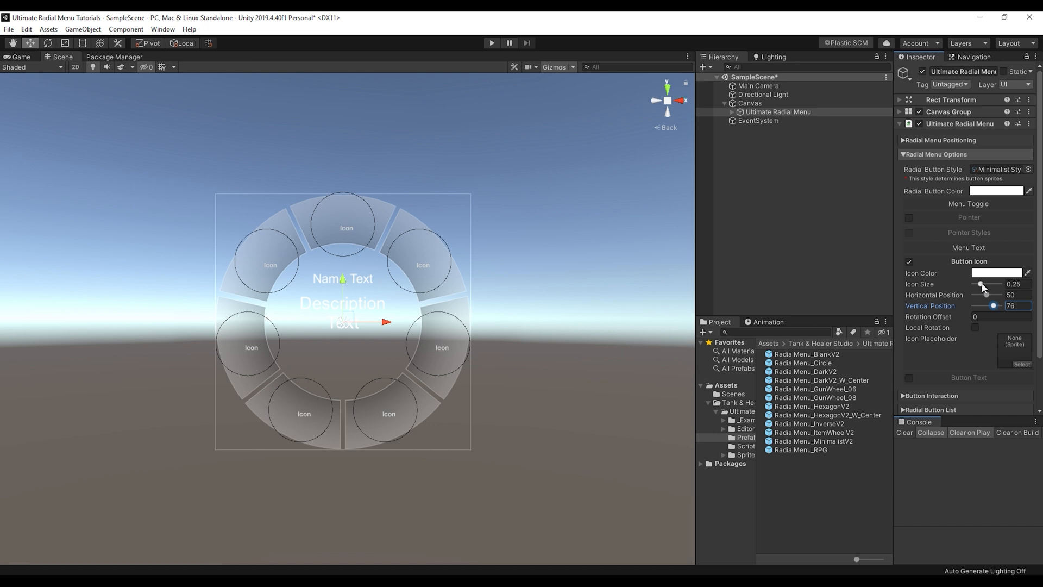
pyautogui.moveTo(990, 305); pyautogui.dragTo(997, 305)
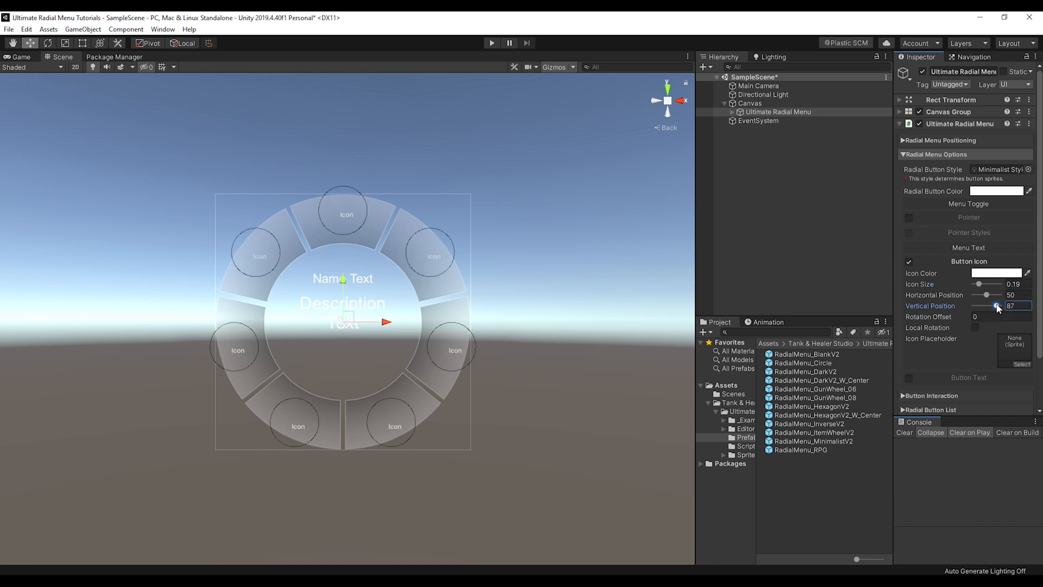
pyautogui.moveTo(997, 305); pyautogui.dragTo(994, 305)
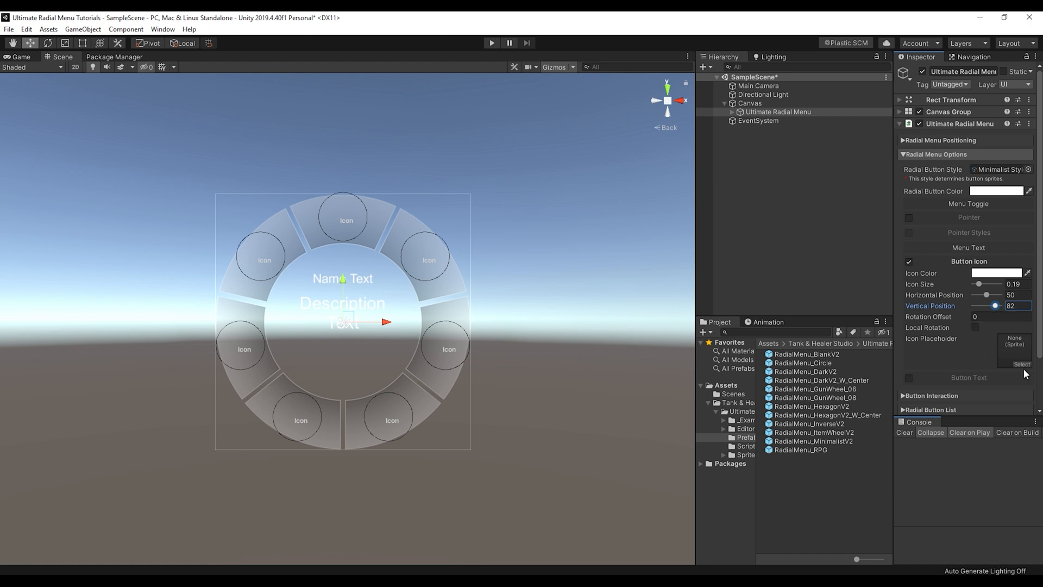
pyautogui.click(1021, 364)
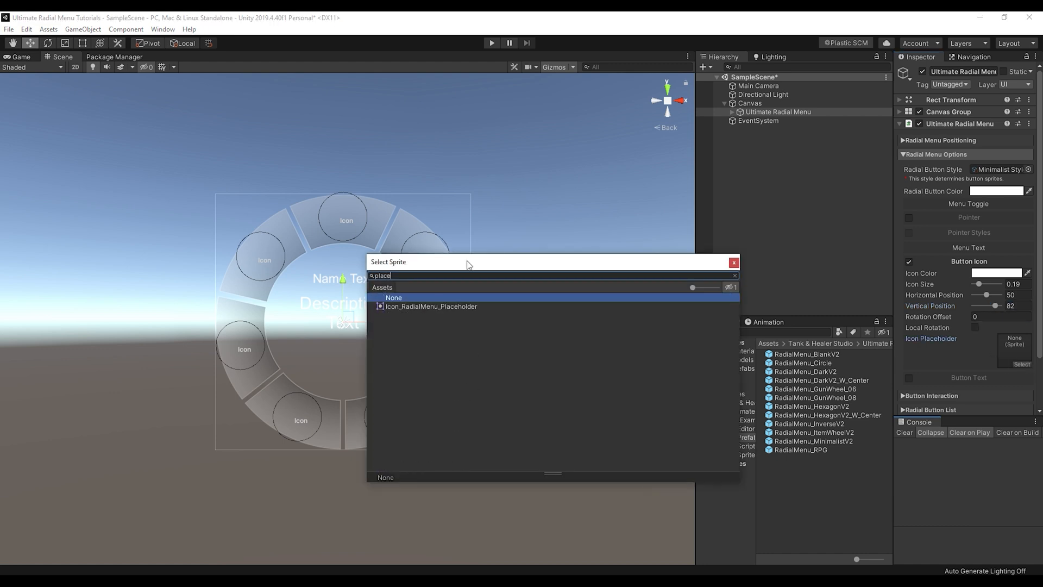
pyautogui.click(431, 306)
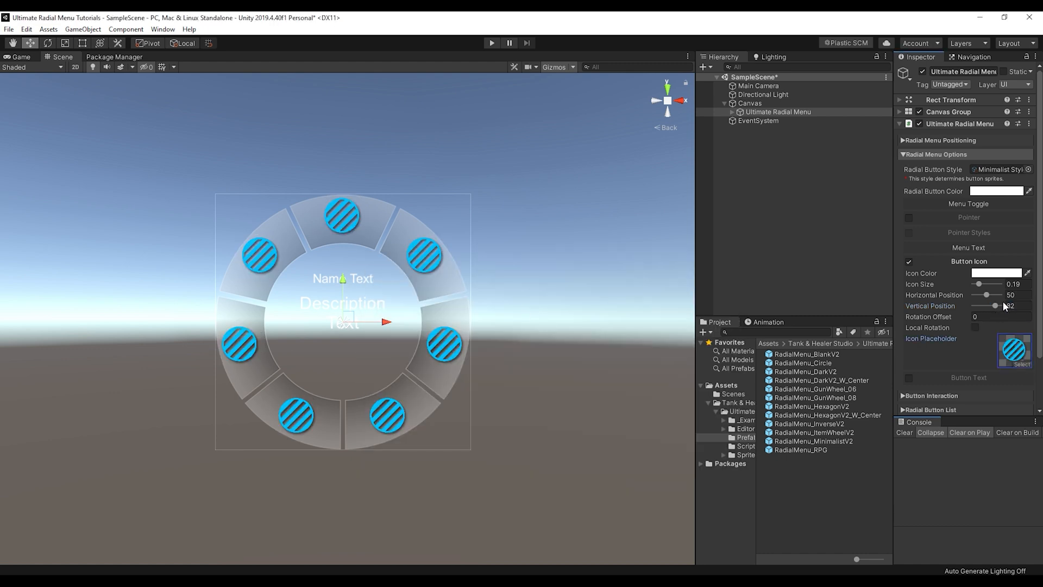
pyautogui.moveTo(998, 305); pyautogui.dragTo(993, 306)
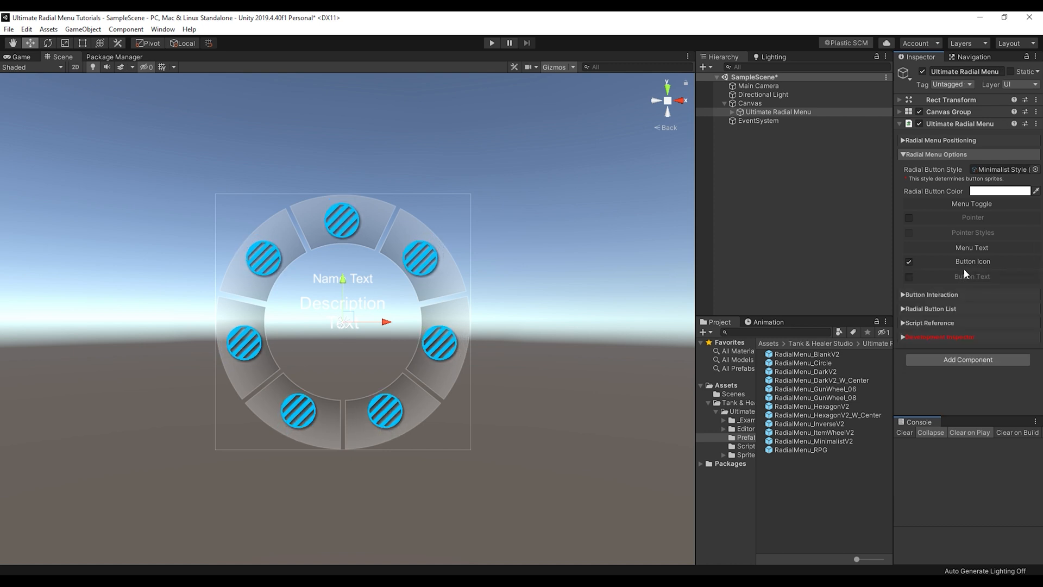
# - Enable Button Text labels and set their Vertical Position to about 86
pyautogui.click(908, 276)
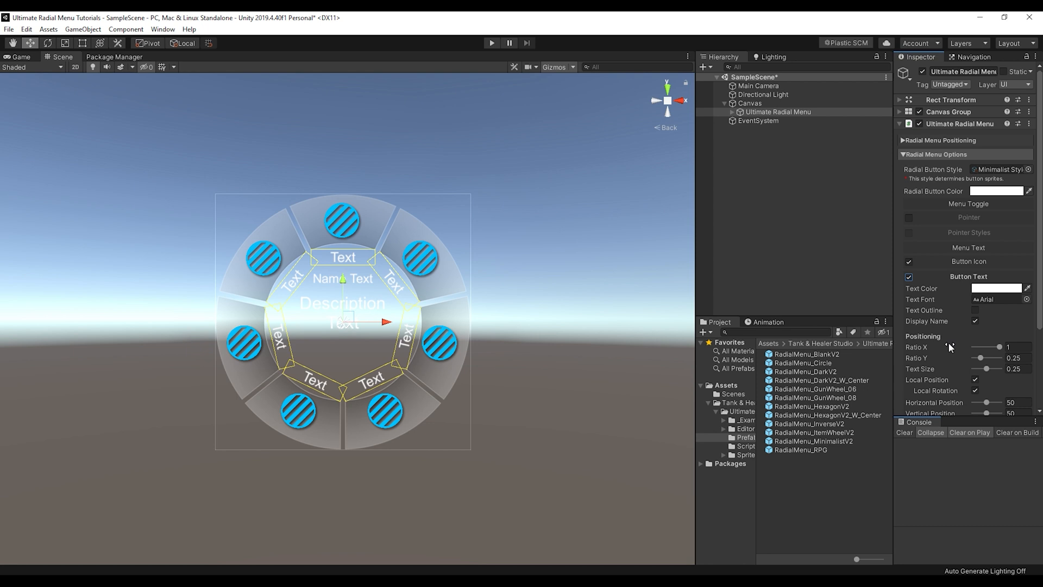
pyautogui.moveTo(991, 412); pyautogui.dragTo(991, 315)
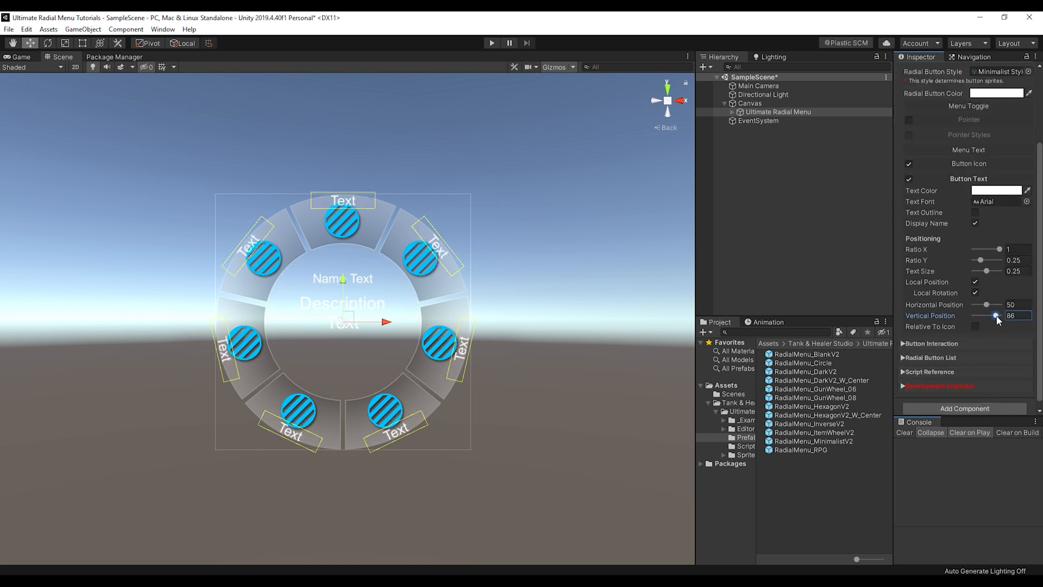
pyautogui.moveTo(989, 315); pyautogui.dragTo(996, 315)
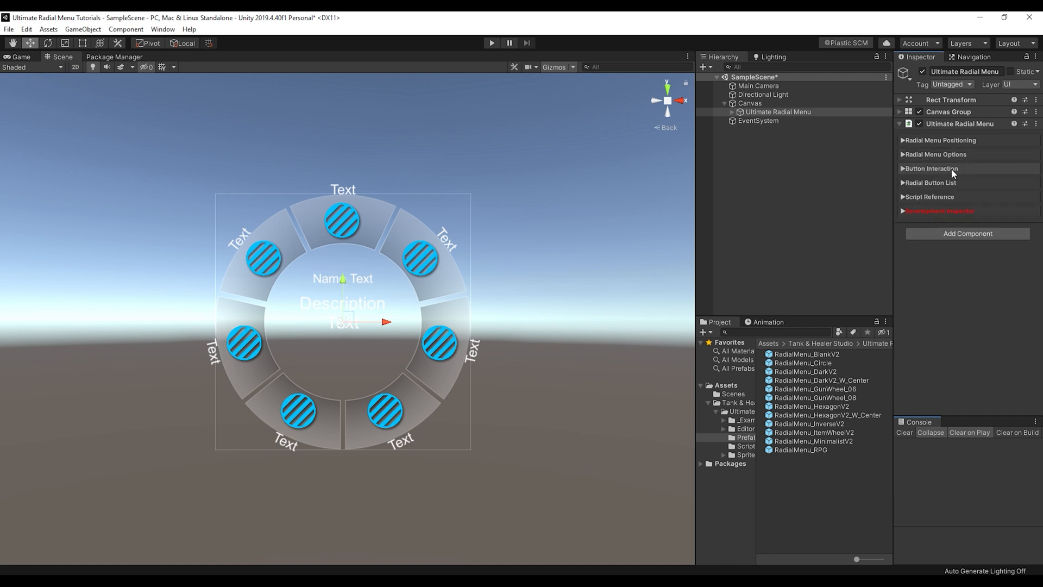
# - Enable Color Change and Scale Transform, review Highlighted settings, and expand Radial Button List
pyautogui.click(930, 168)
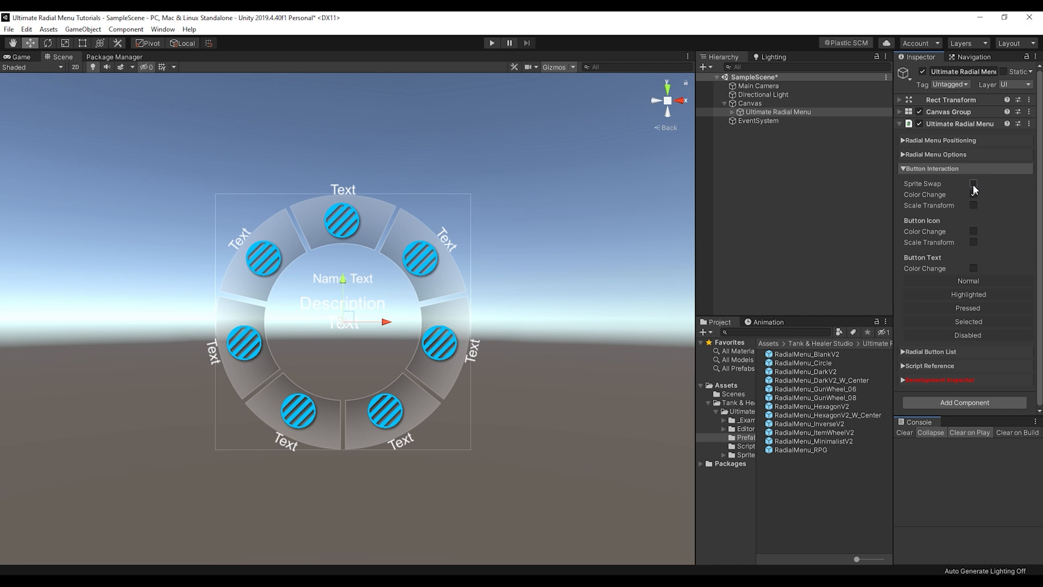
pyautogui.click(974, 194)
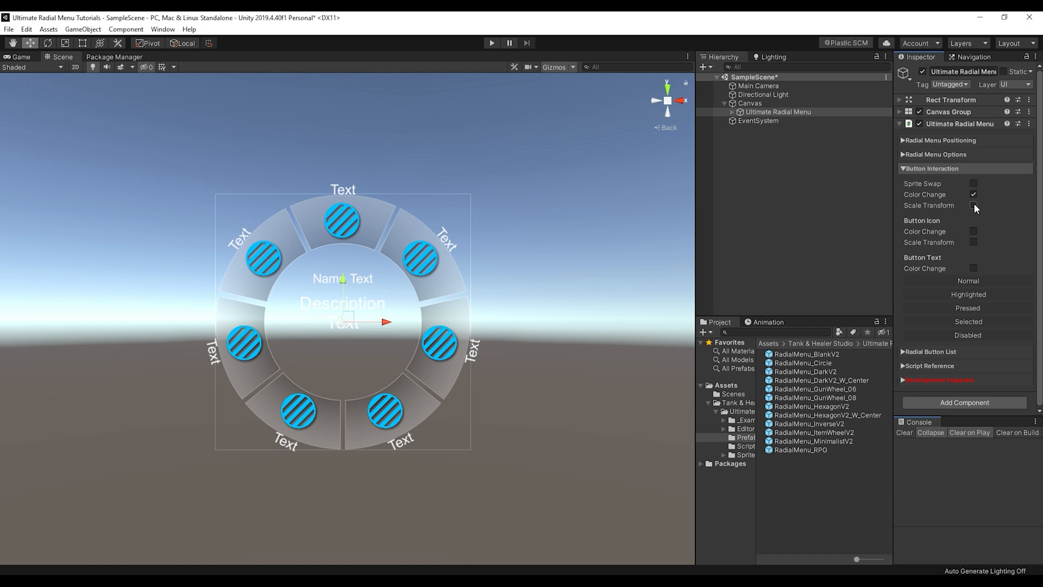
pyautogui.click(973, 205)
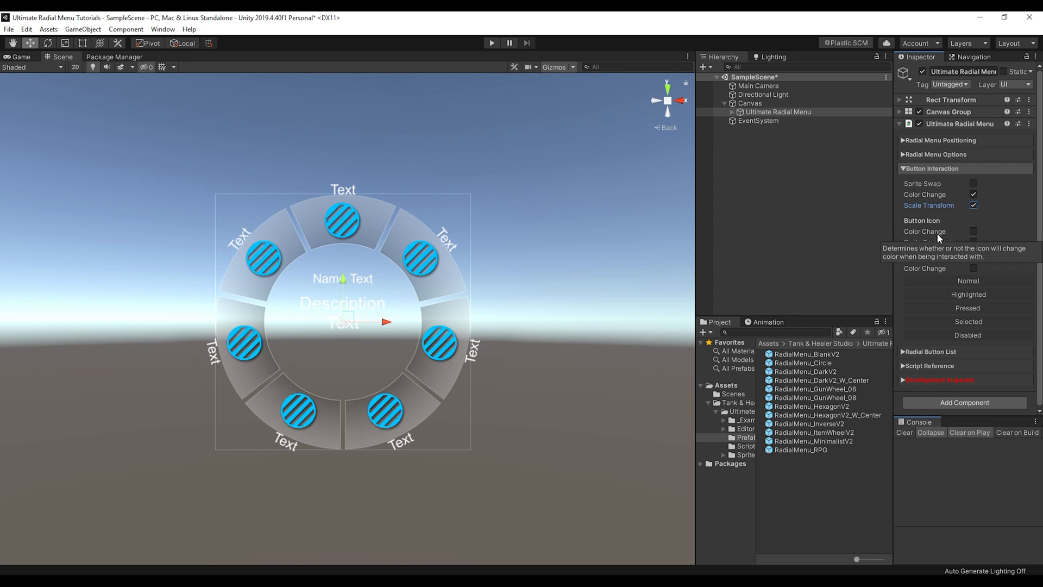
pyautogui.moveTo(968, 183)
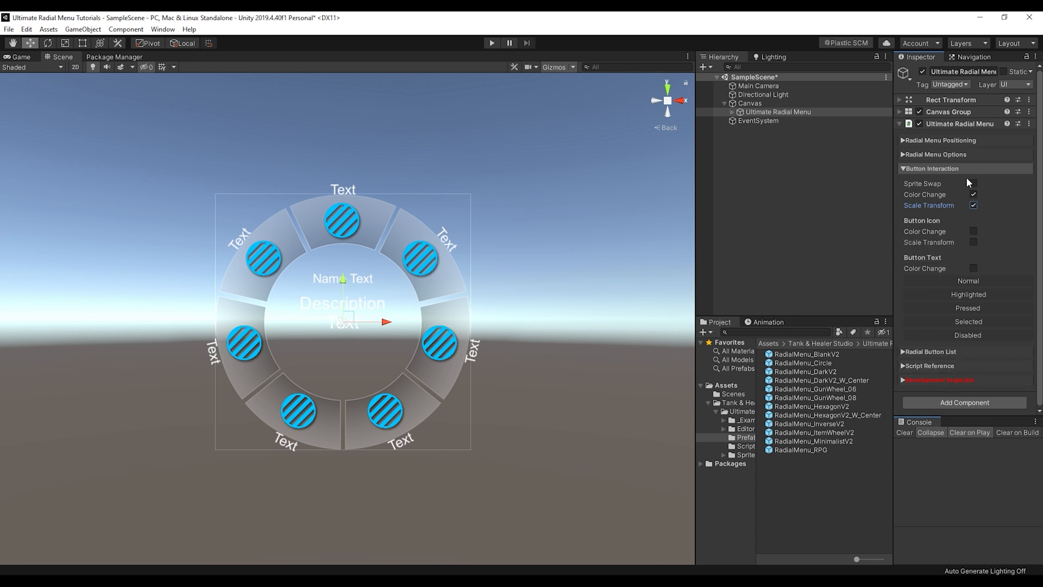
pyautogui.moveTo(978, 293)
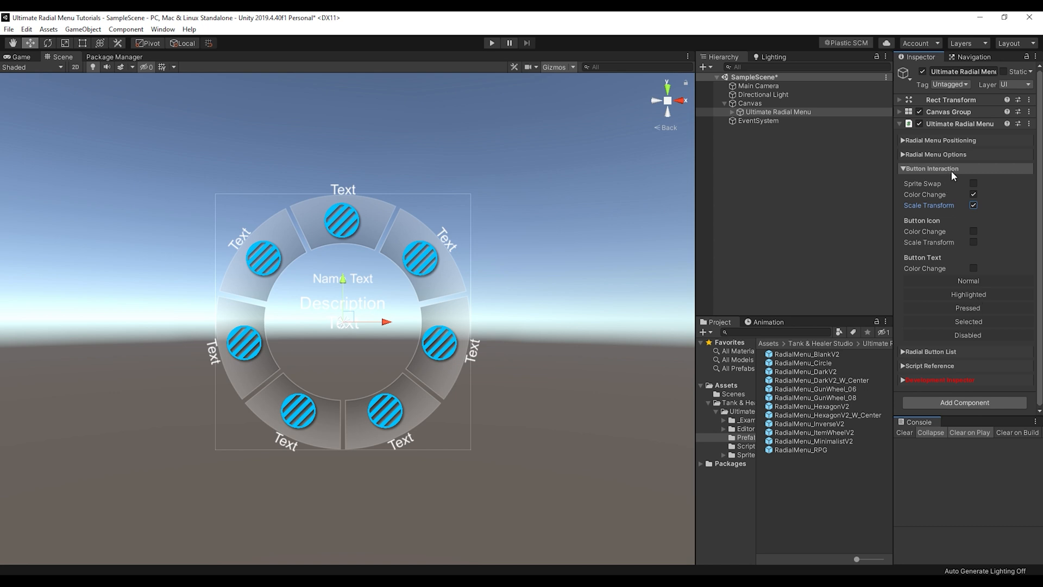
pyautogui.click(968, 294)
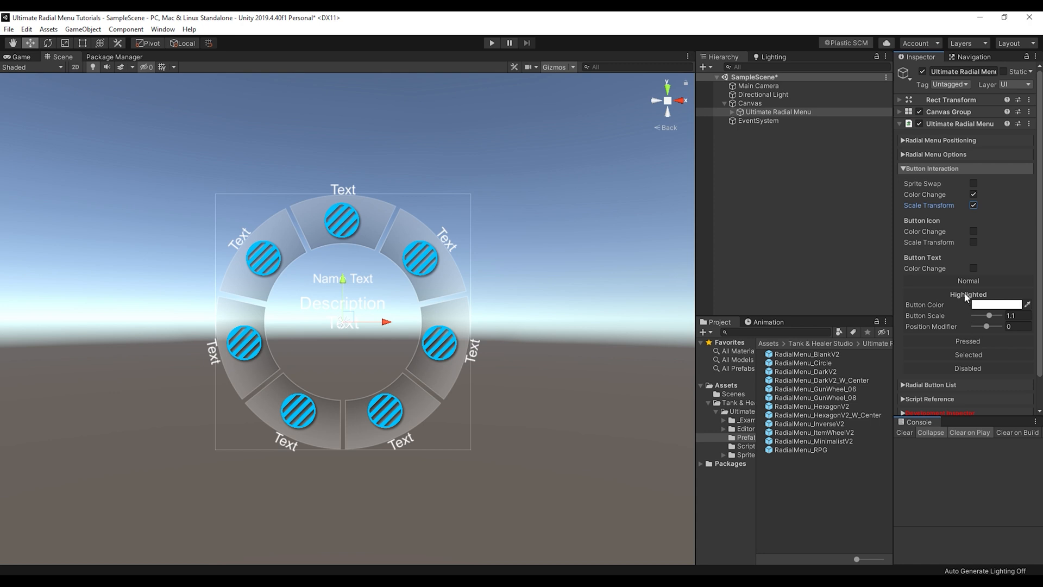
pyautogui.click(931, 183)
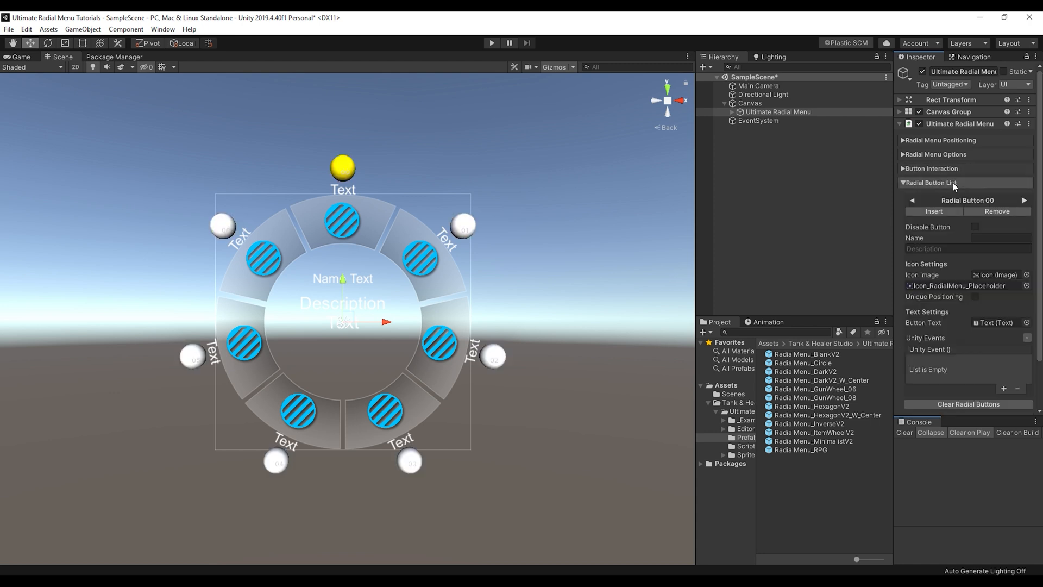
pyautogui.moveTo(506, 214)
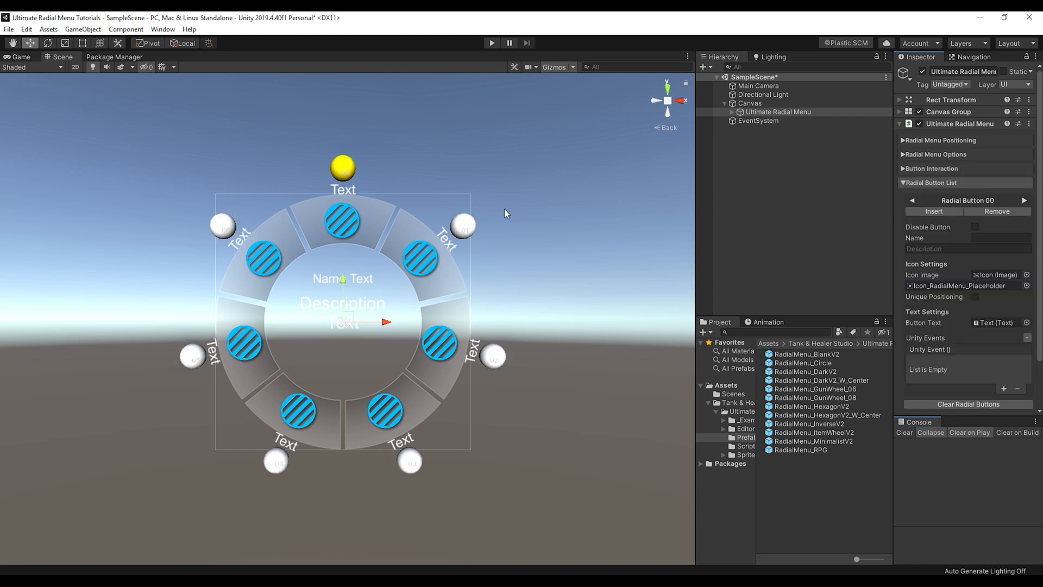
pyautogui.moveTo(402, 476)
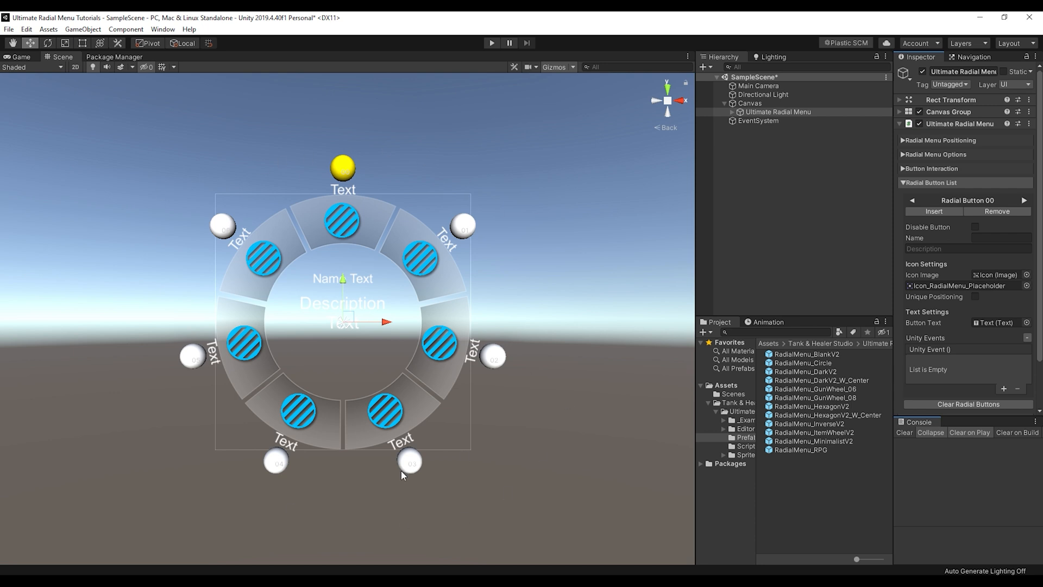
pyautogui.moveTo(418, 228)
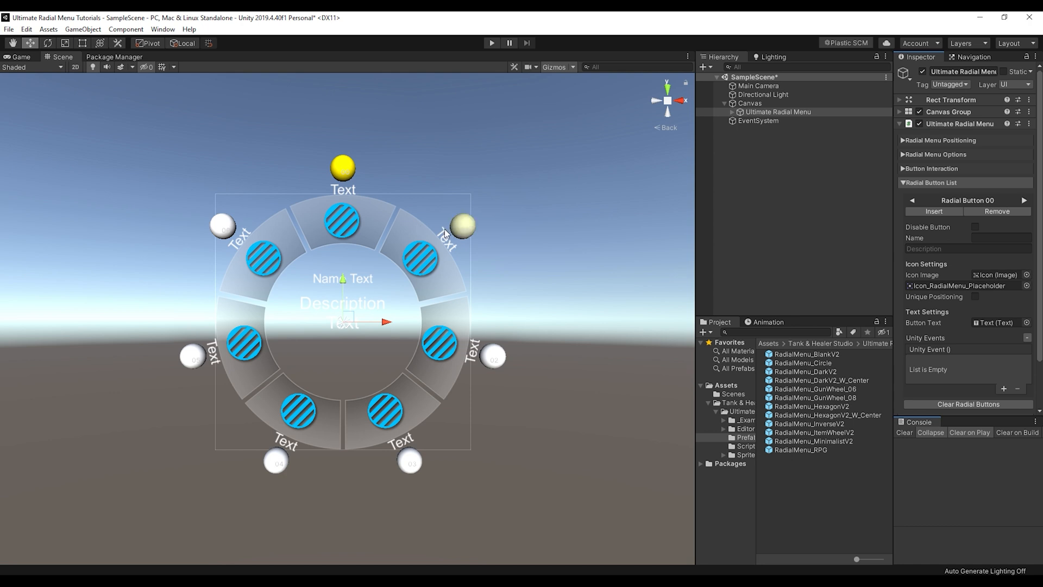
# - Open the Sprites > Item Icons folder in the Project window
pyautogui.click(777, 129)
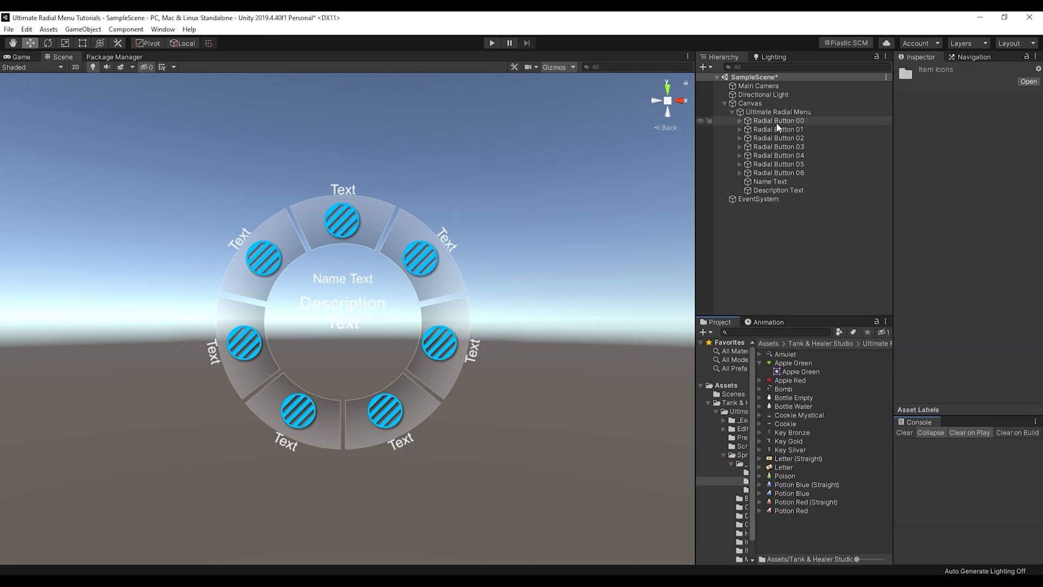
# - Name Radial Button 01 'Key', enable Unique Positioning, and adjust its icon size
pyautogui.click(778, 129)
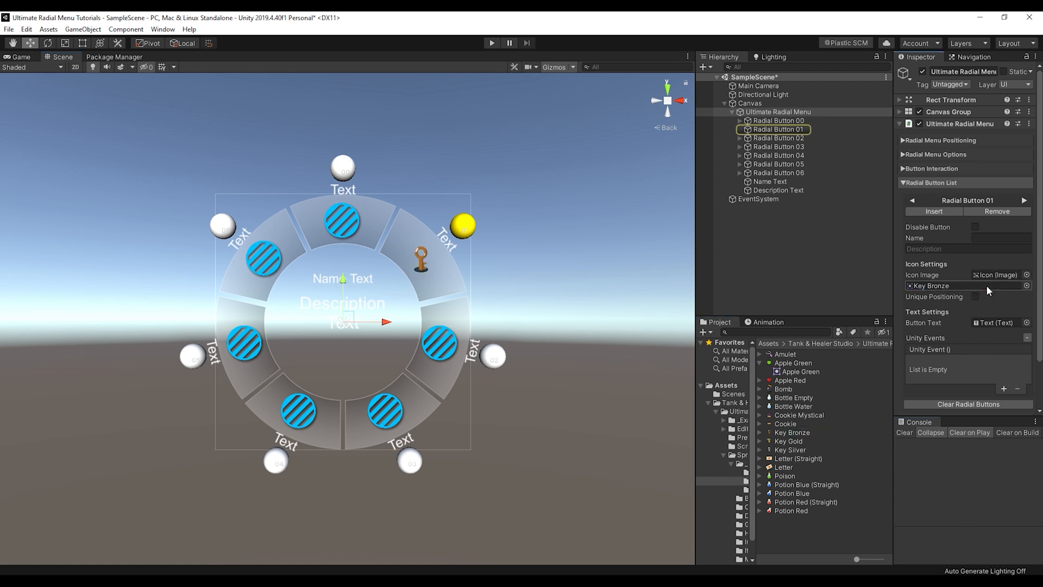
pyautogui.click(1001, 237)
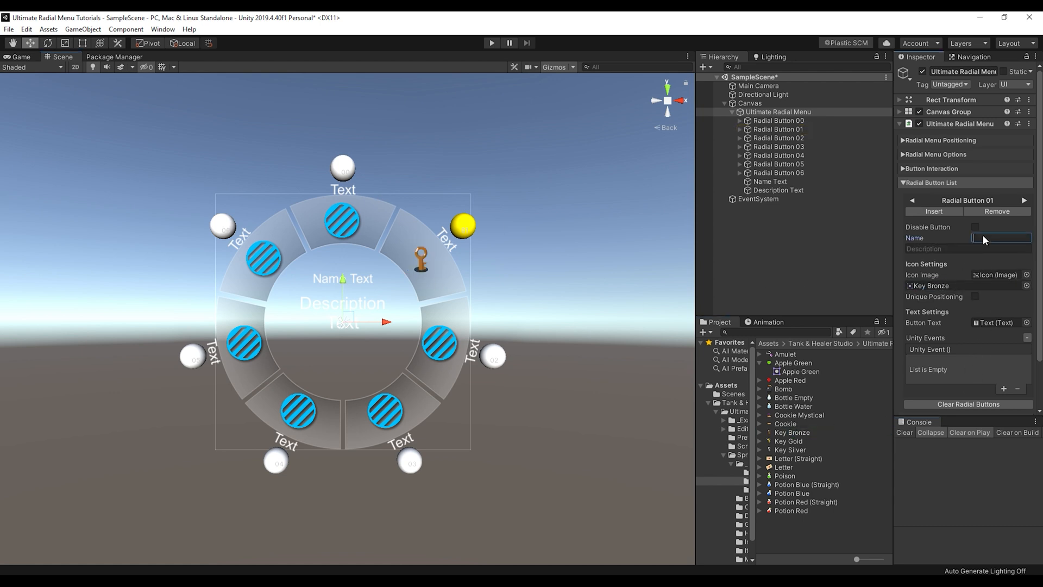
pyautogui.write('Key')
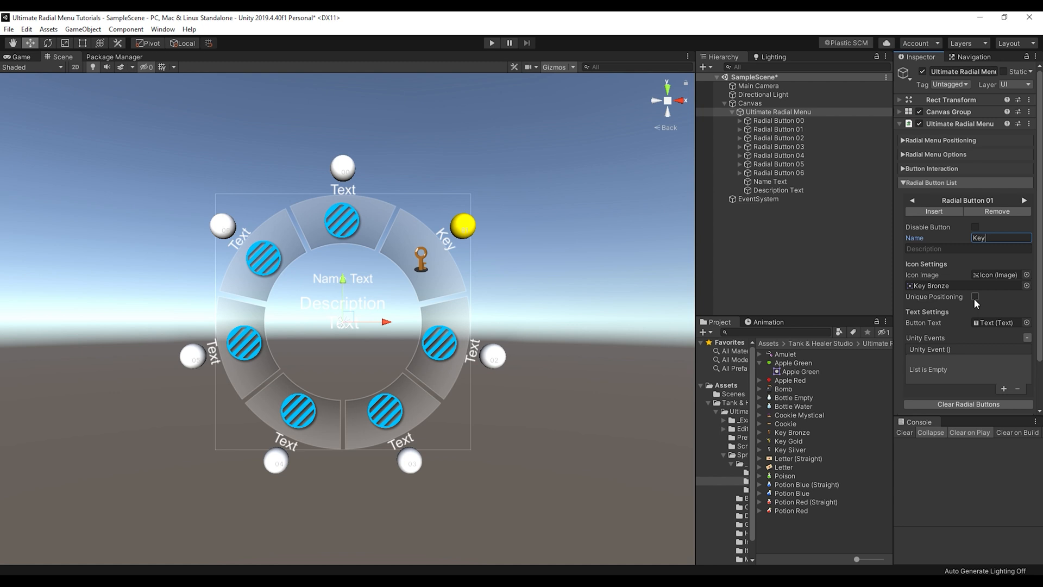
pyautogui.click(975, 296)
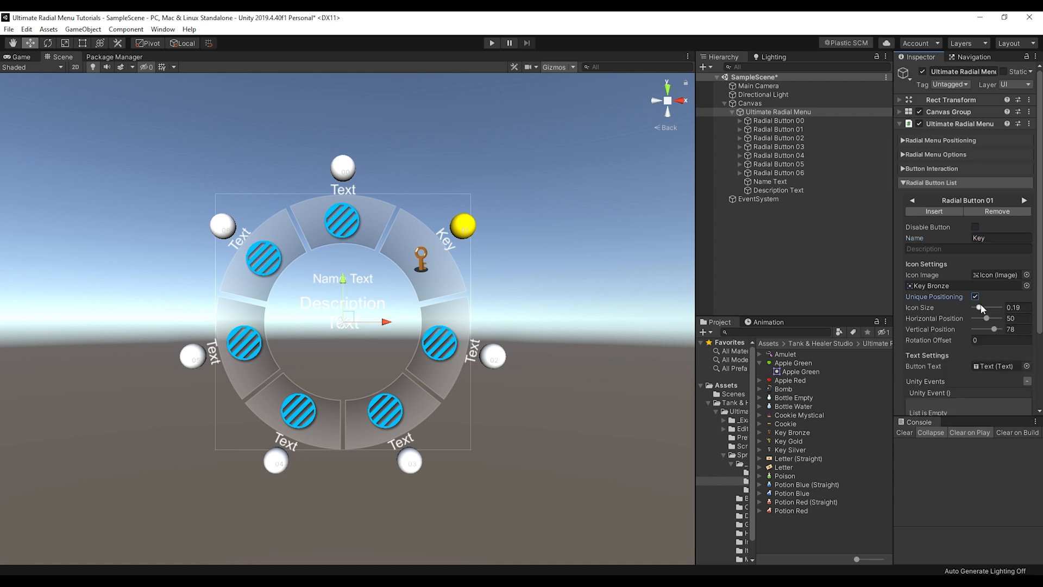
pyautogui.moveTo(989, 308); pyautogui.dragTo(993, 307)
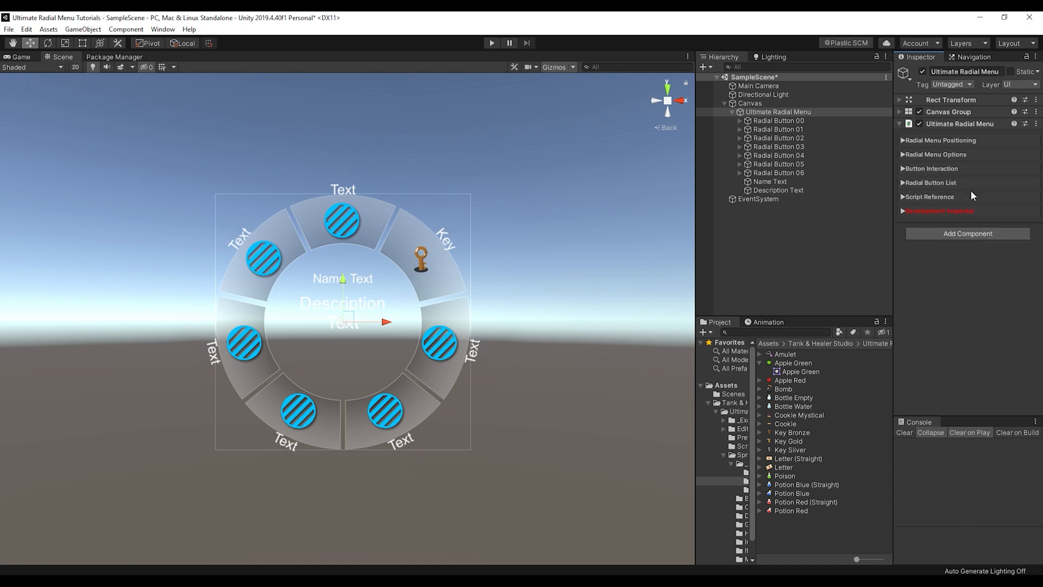
pyautogui.click(930, 196)
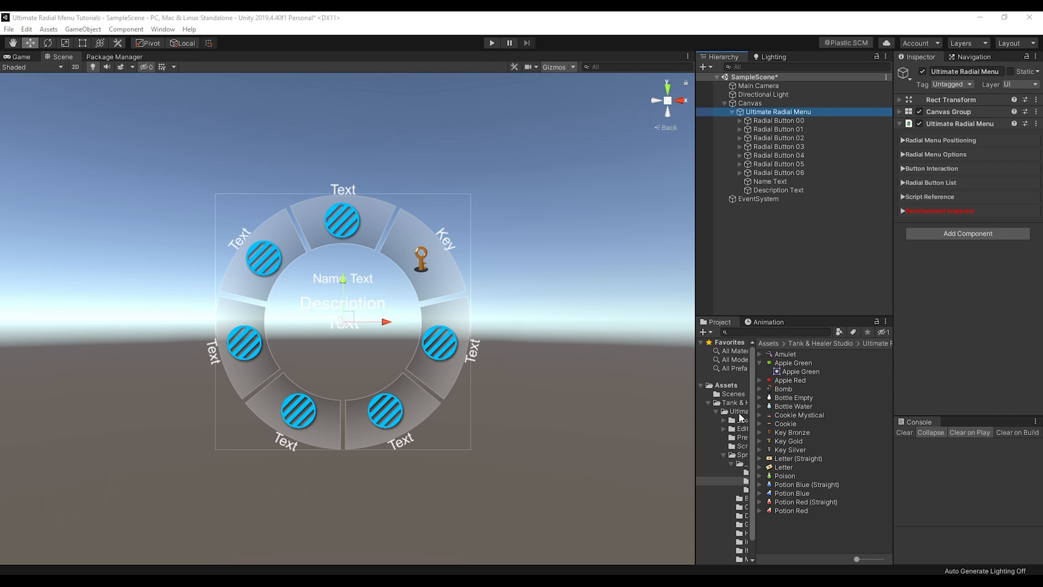
# - Open README Documentation for UltimateRadialMenu.cs and scroll through its public functions
pyautogui.click(788, 397)
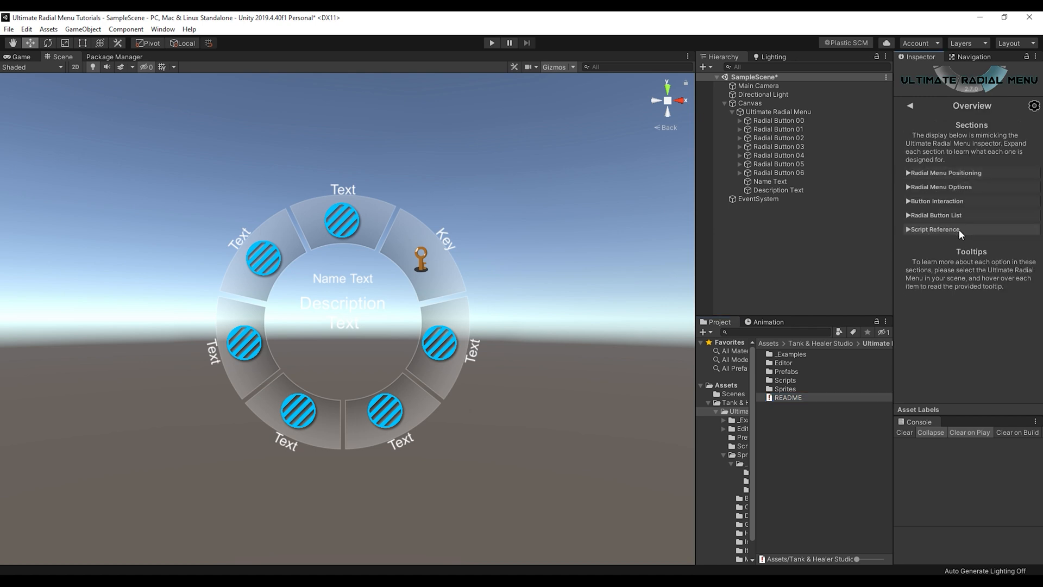
pyautogui.moveTo(936, 201)
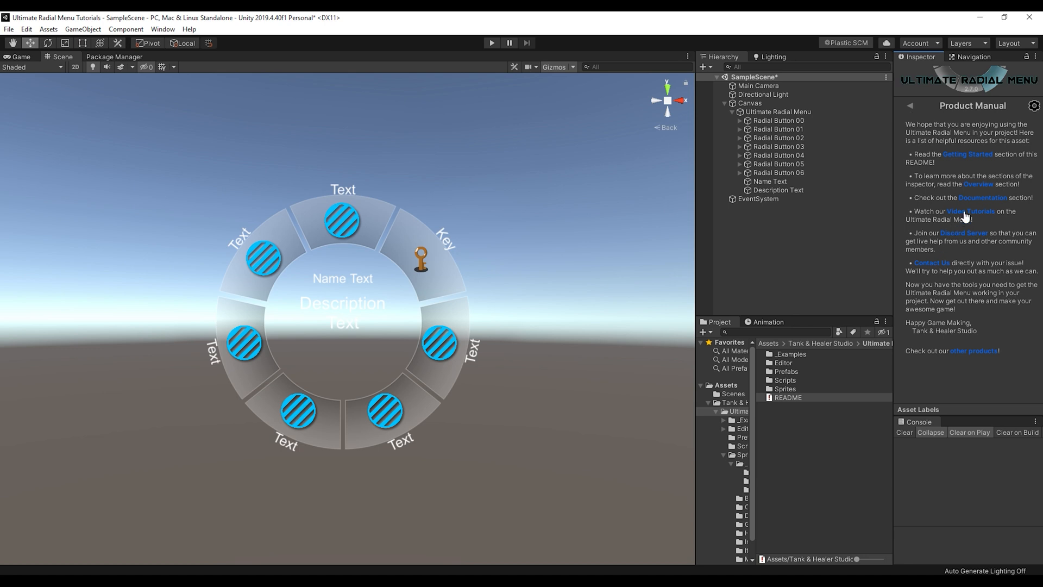
pyautogui.click(965, 197)
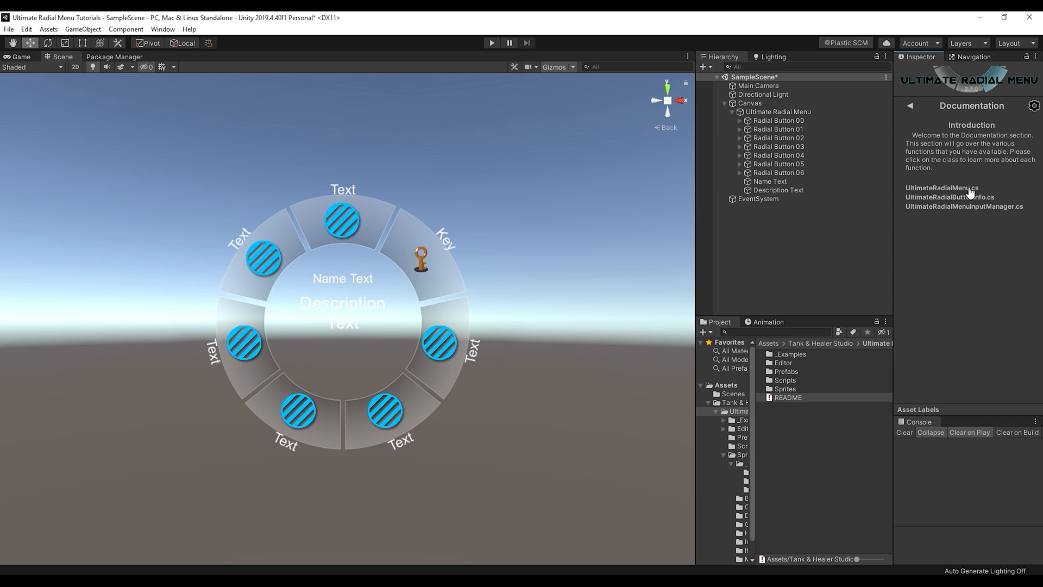
pyautogui.click(942, 188)
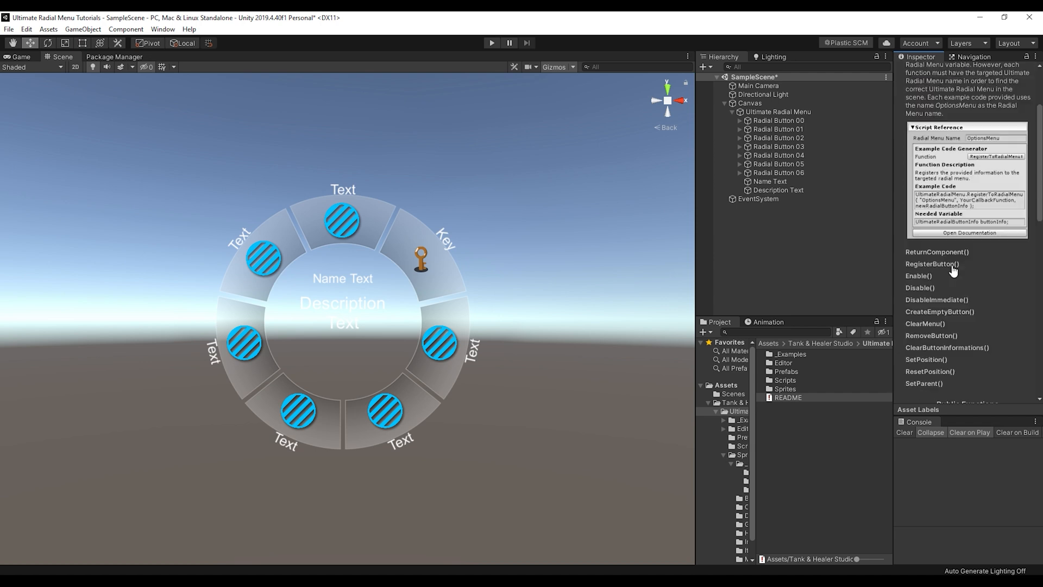
pyautogui.scroll(-3)
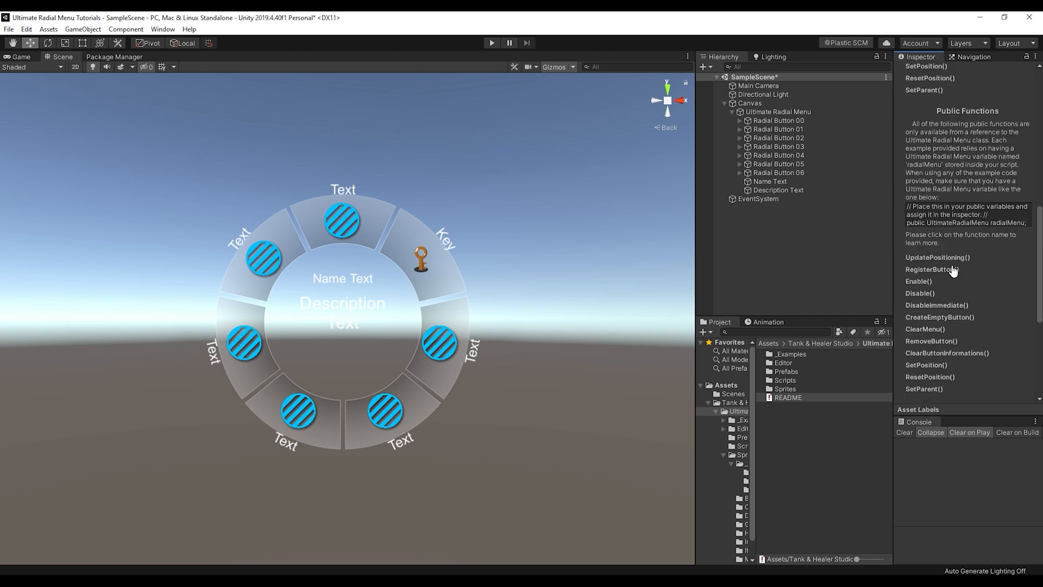
pyautogui.scroll(-3)
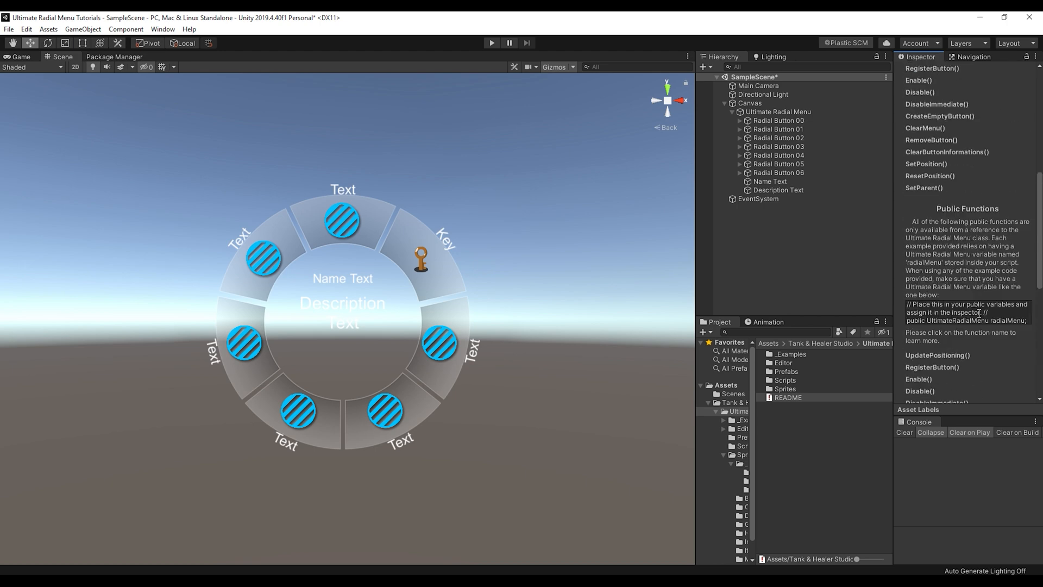